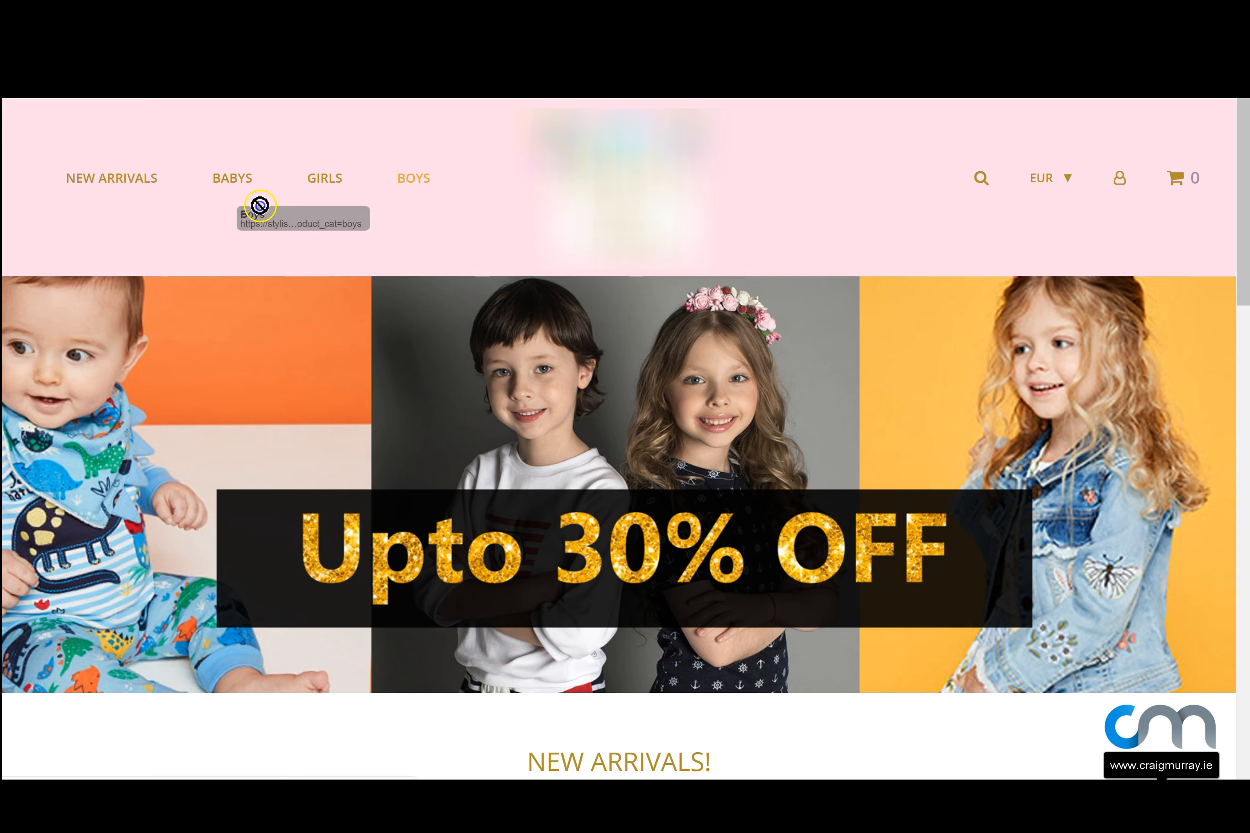
mouse_move(84, 225)
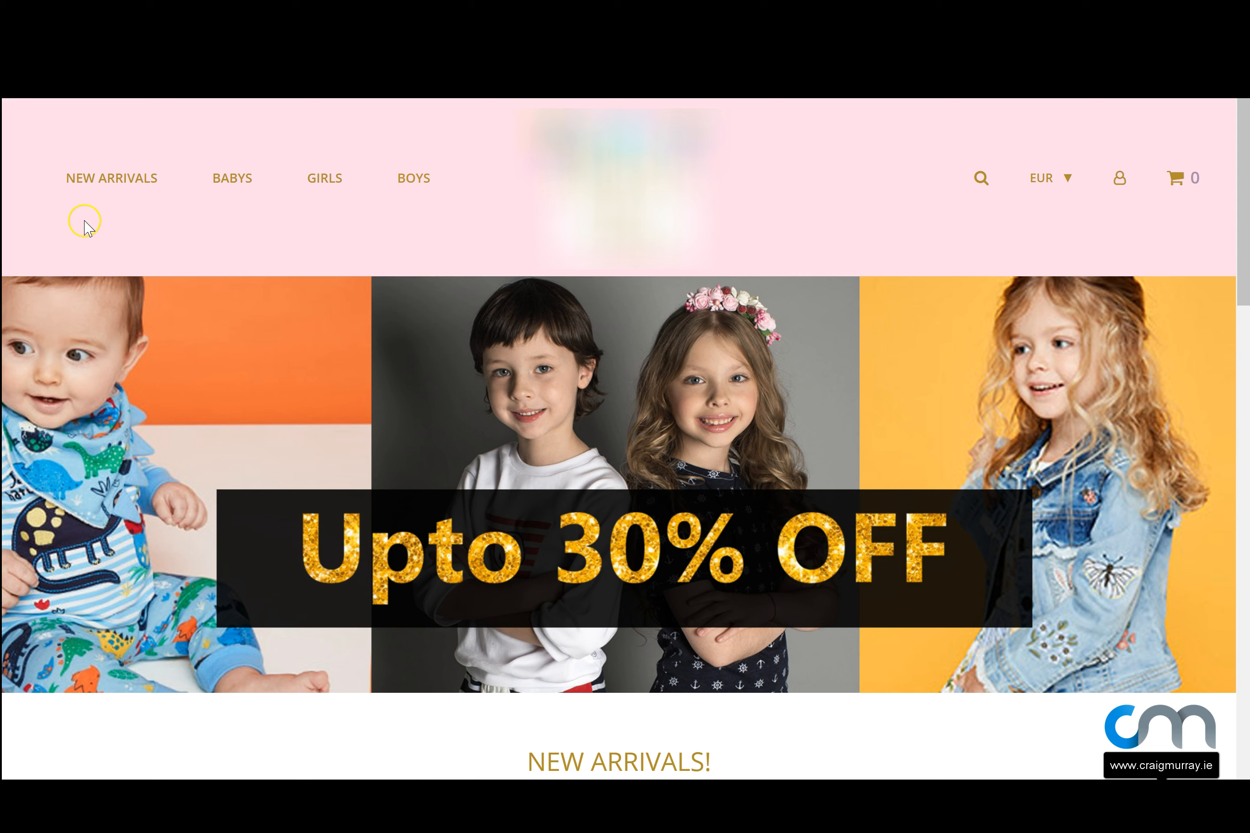
mouse_move(209, 191)
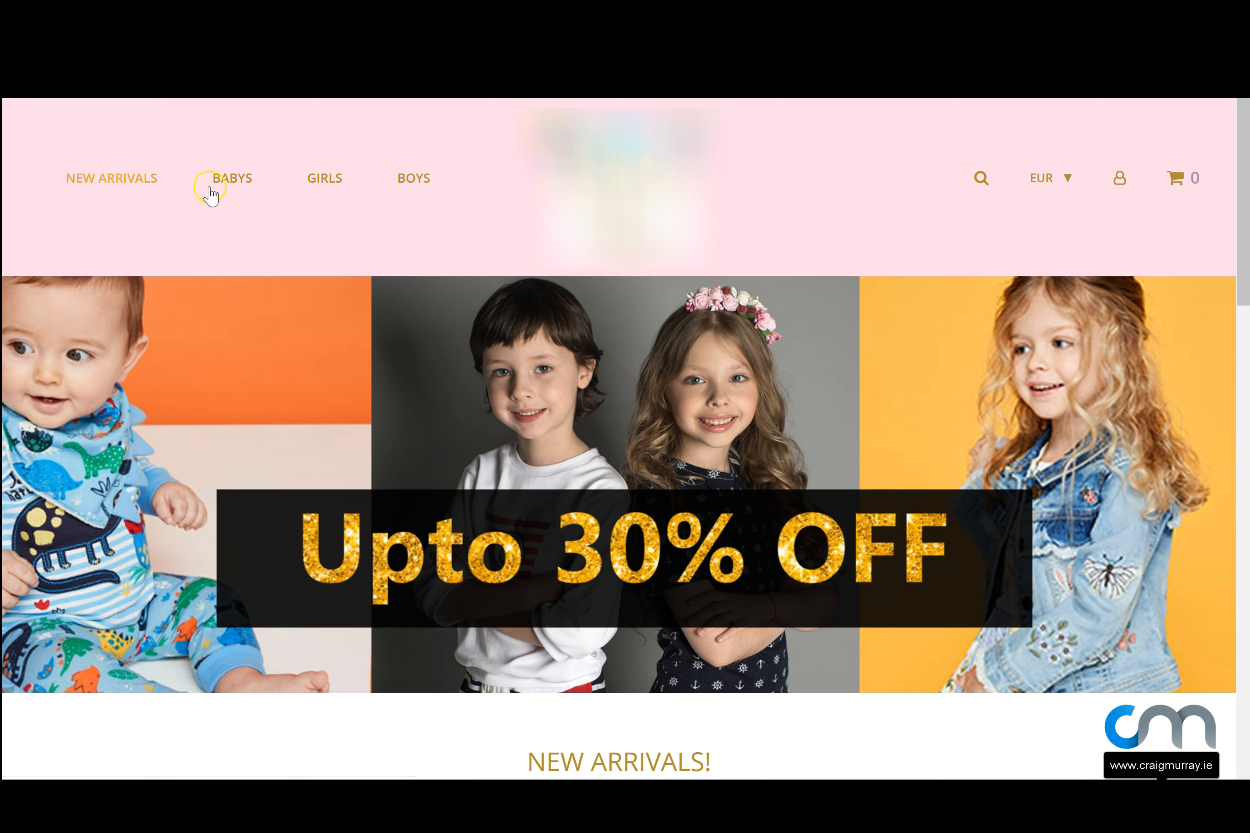
mouse_move(400, 237)
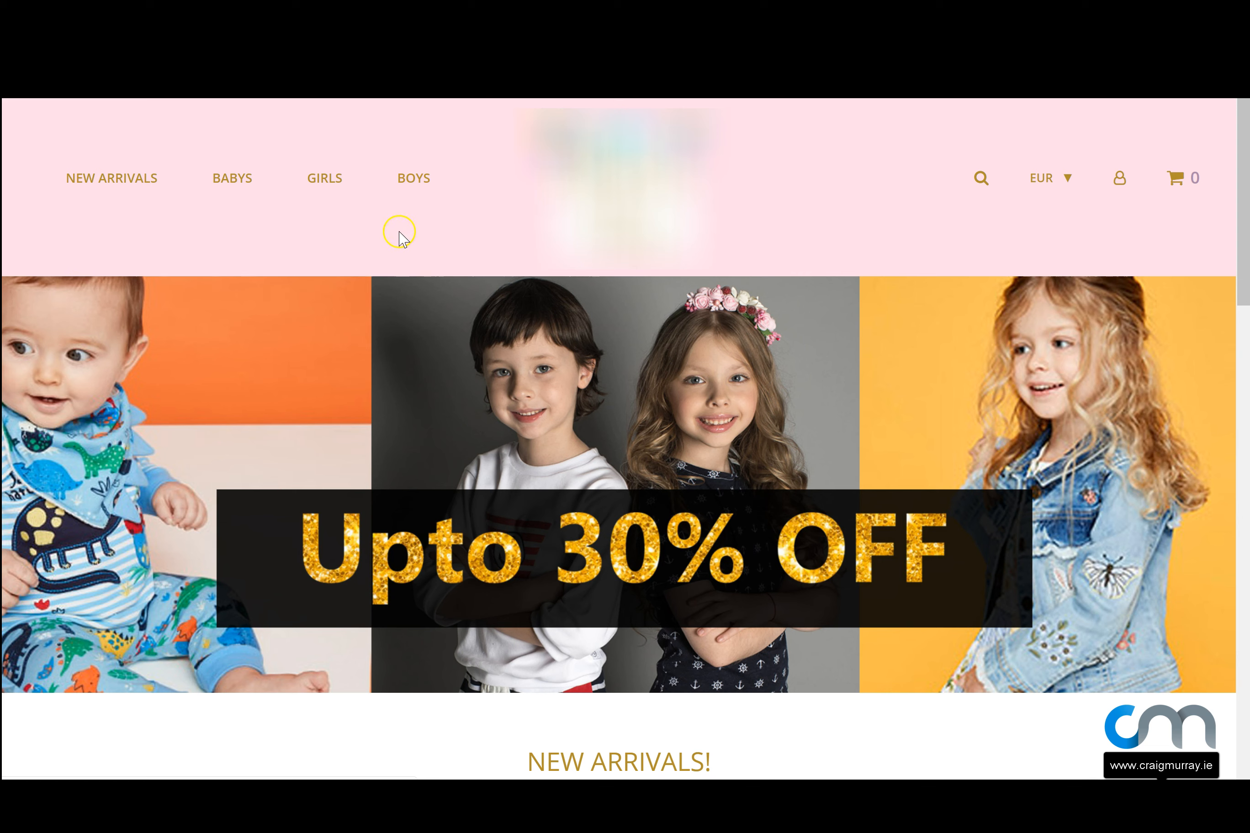
mouse_move(1203, 257)
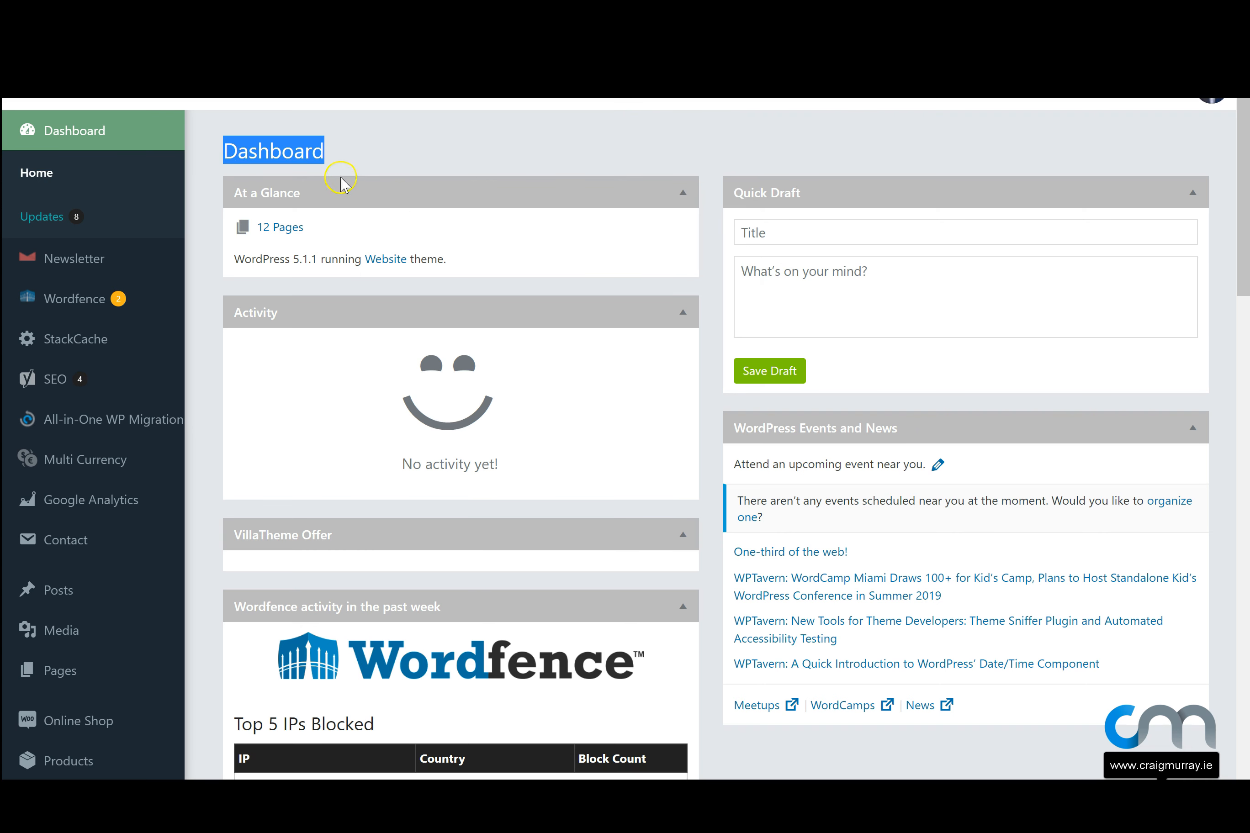
- Navigate the admin sidebar to Appearance > Menus, landing on the footer menu editor
scroll(down, 3)
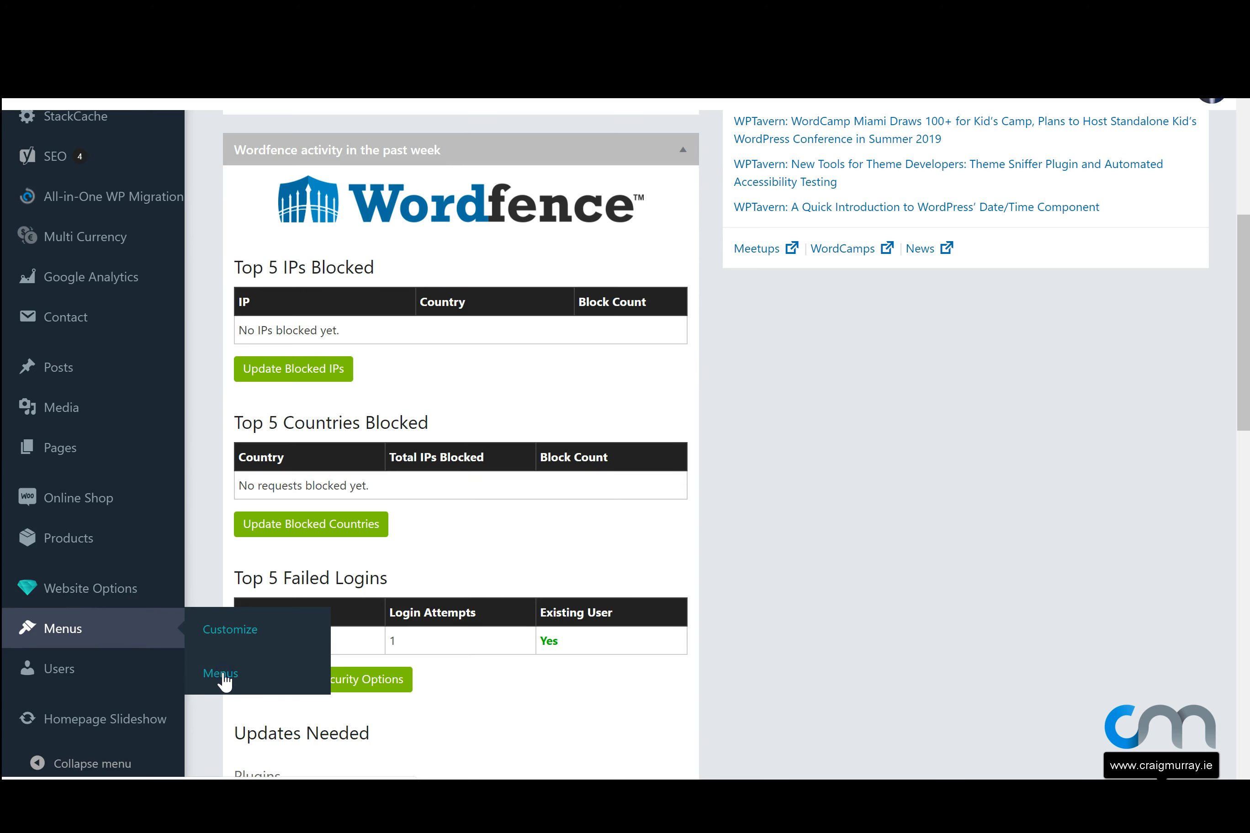
click(219, 673)
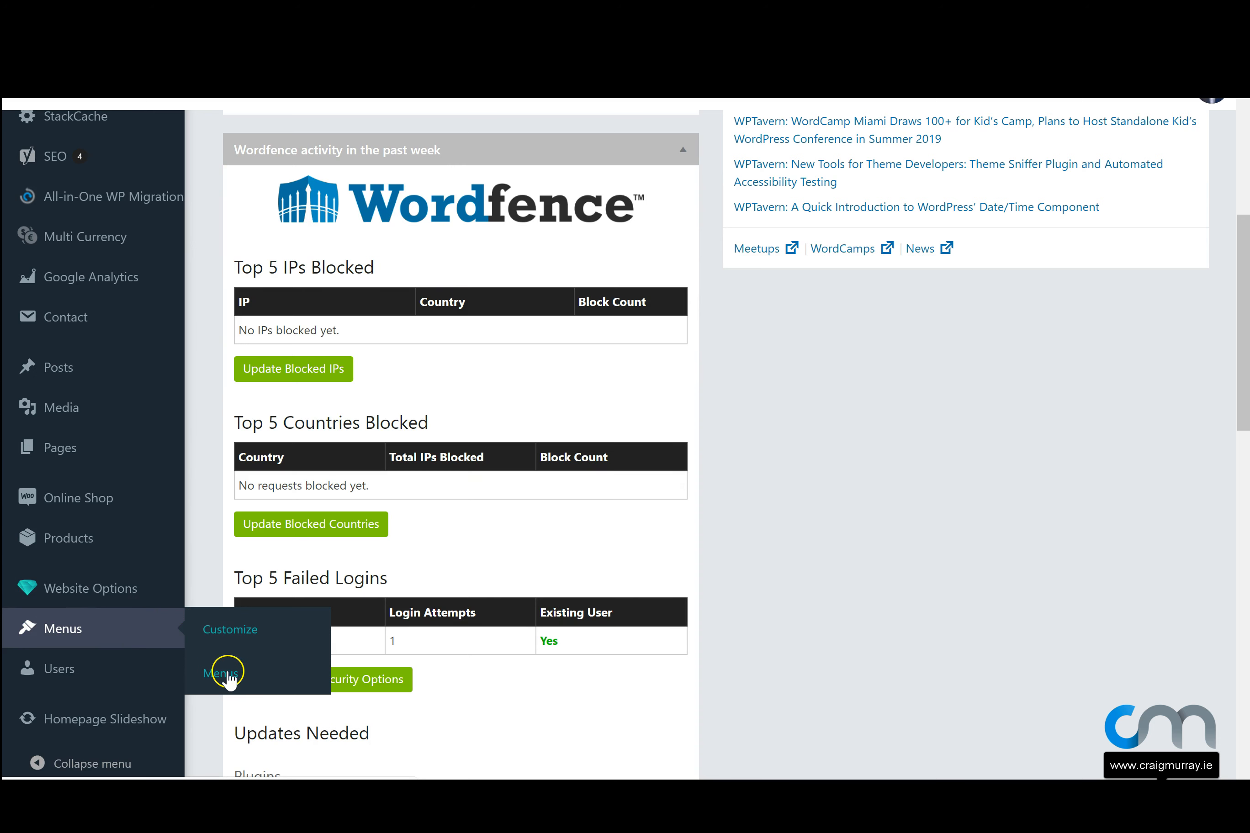
click(222, 672)
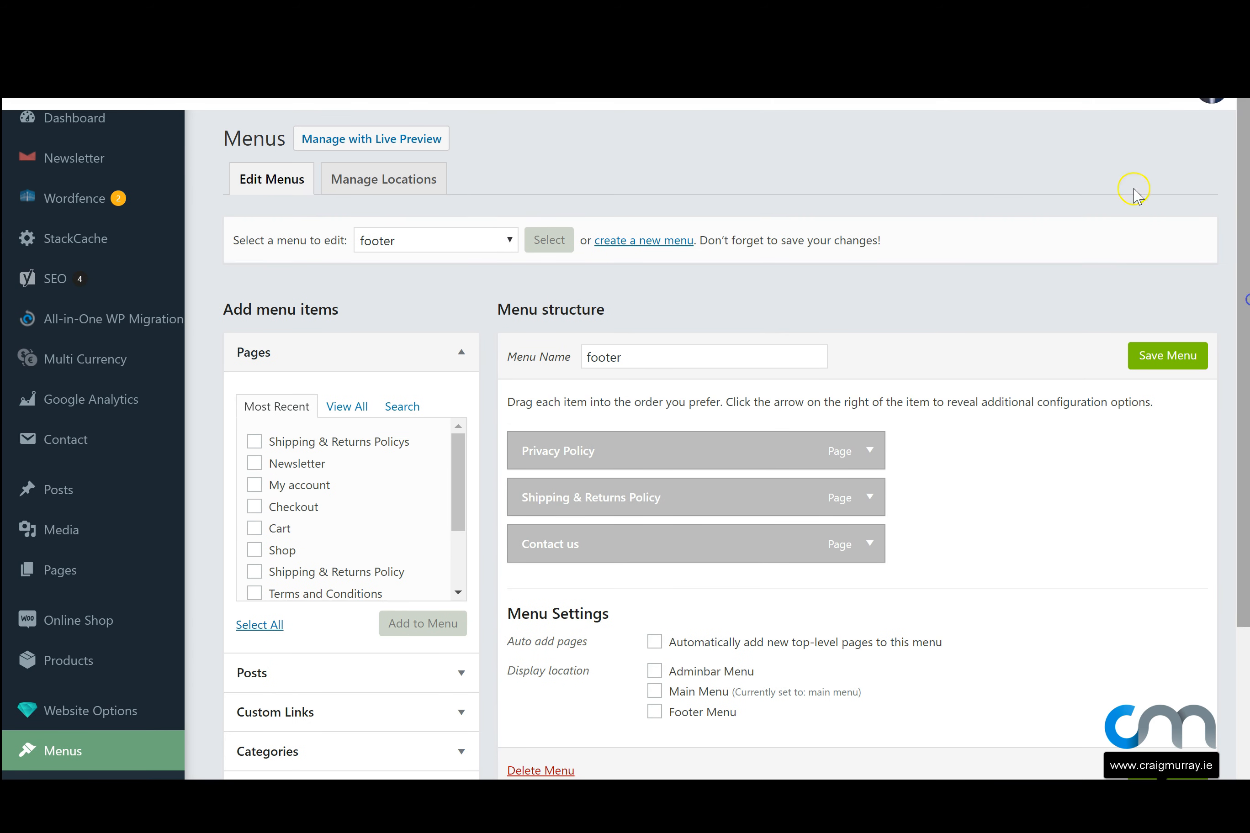
mouse_move(442, 267)
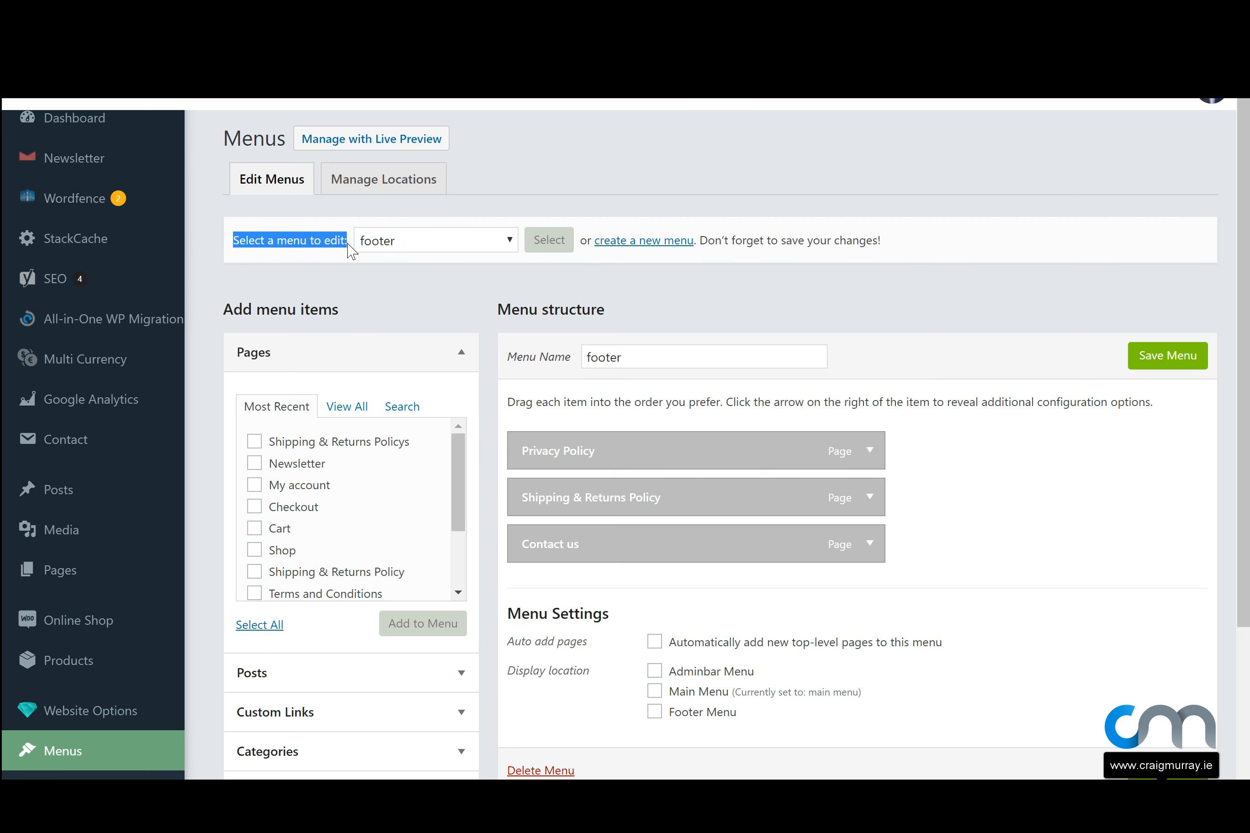
- Choose 'main menu' in the menu selector and load it for editing
click(434, 240)
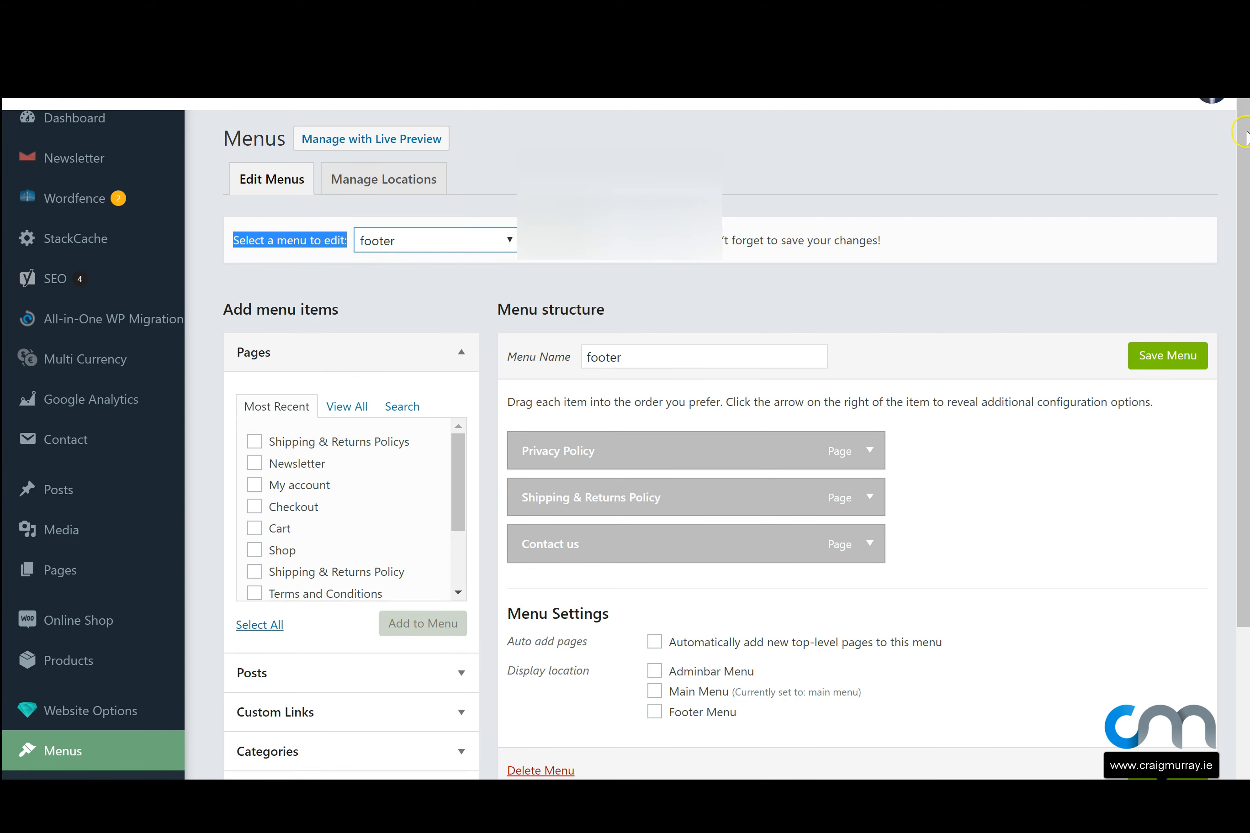
click(434, 240)
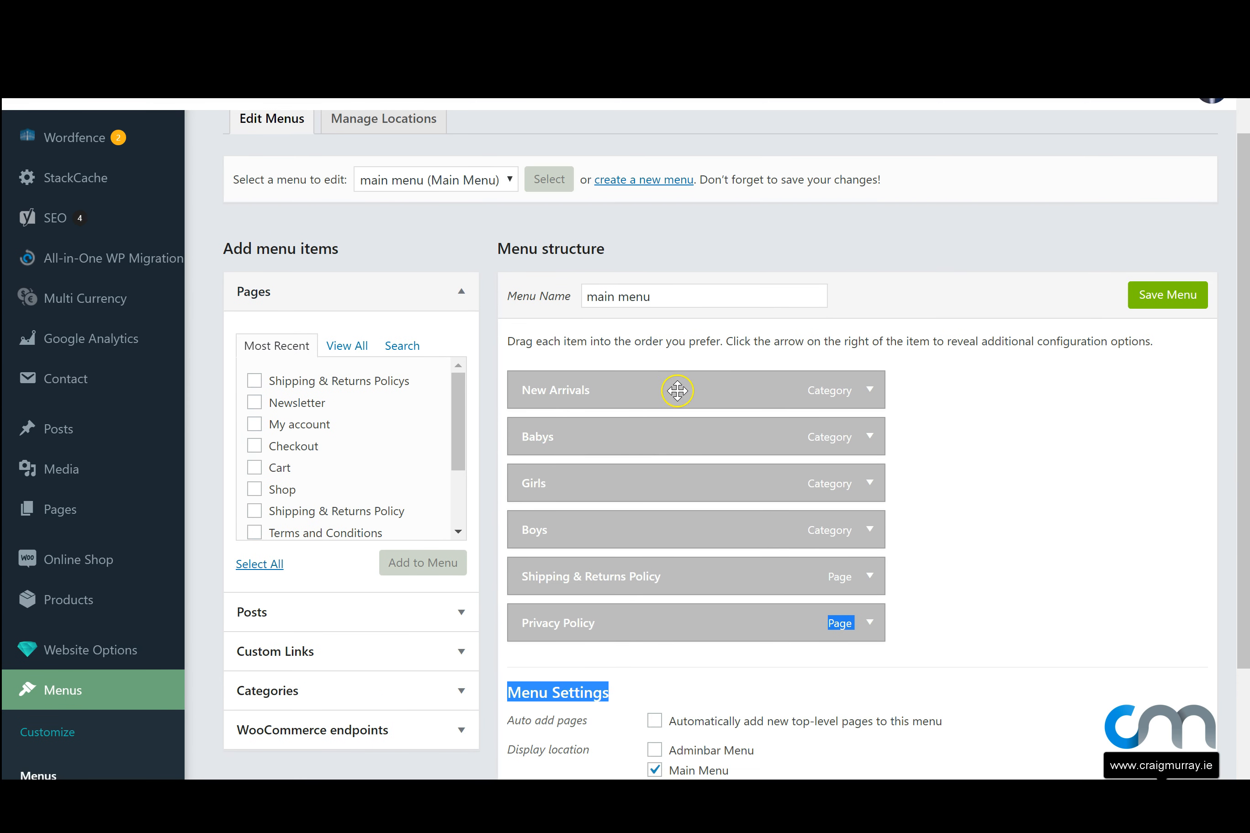
mouse_move(620, 477)
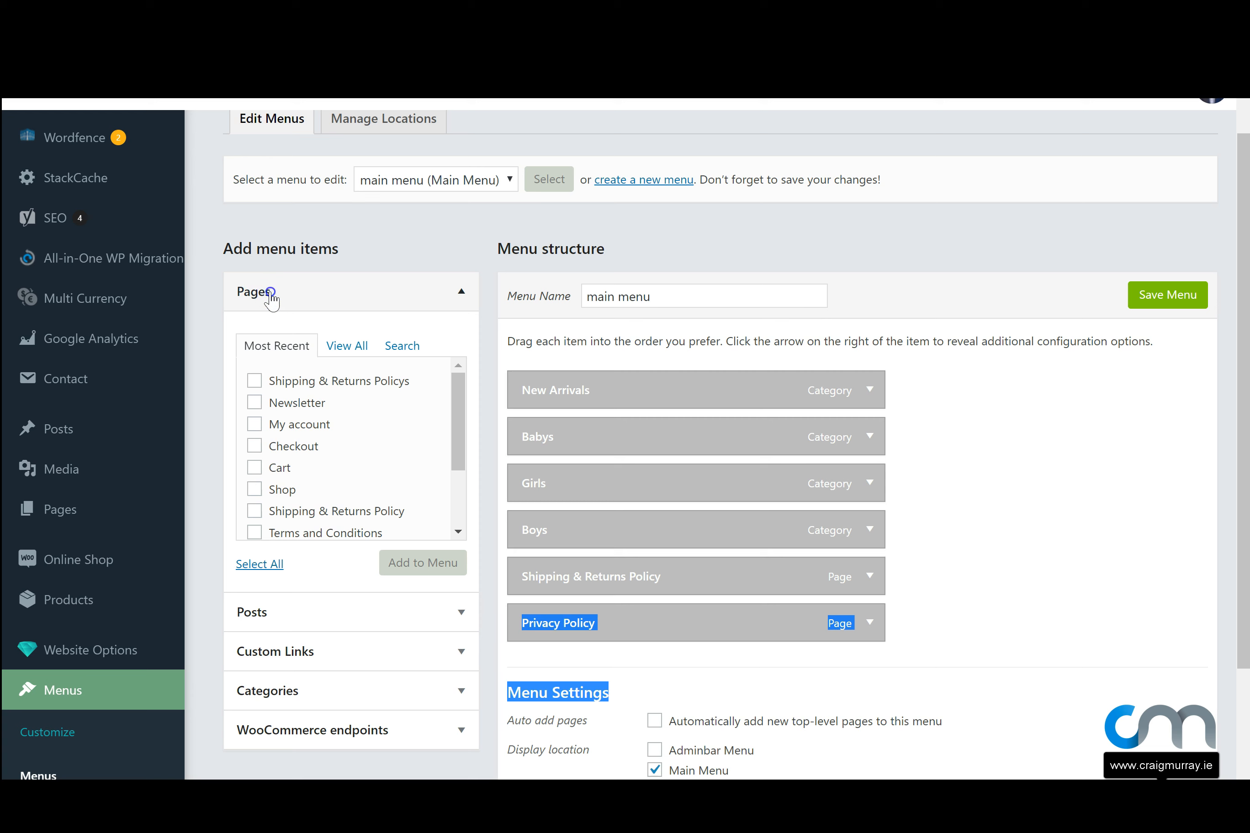
- From the Pages 'View All' list, add Home and then Cart to the main menu
click(347, 345)
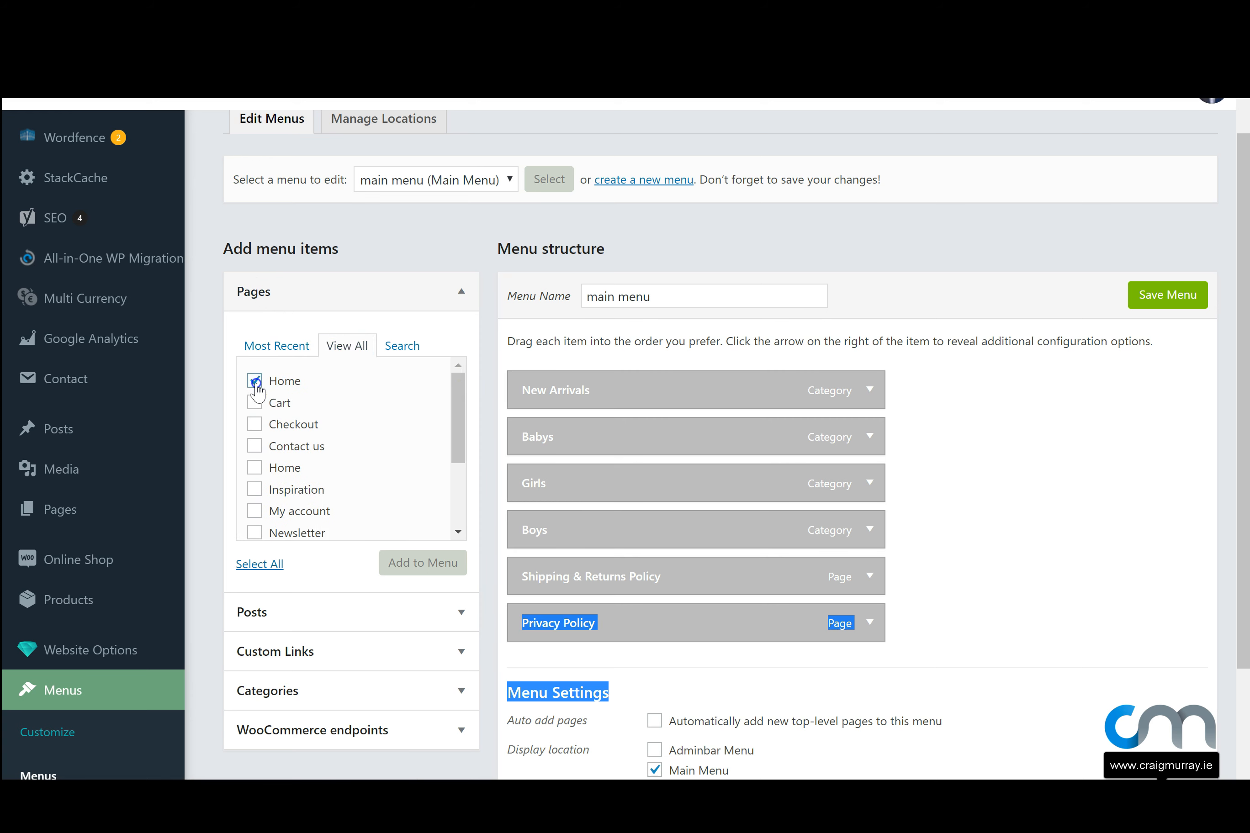
click(254, 423)
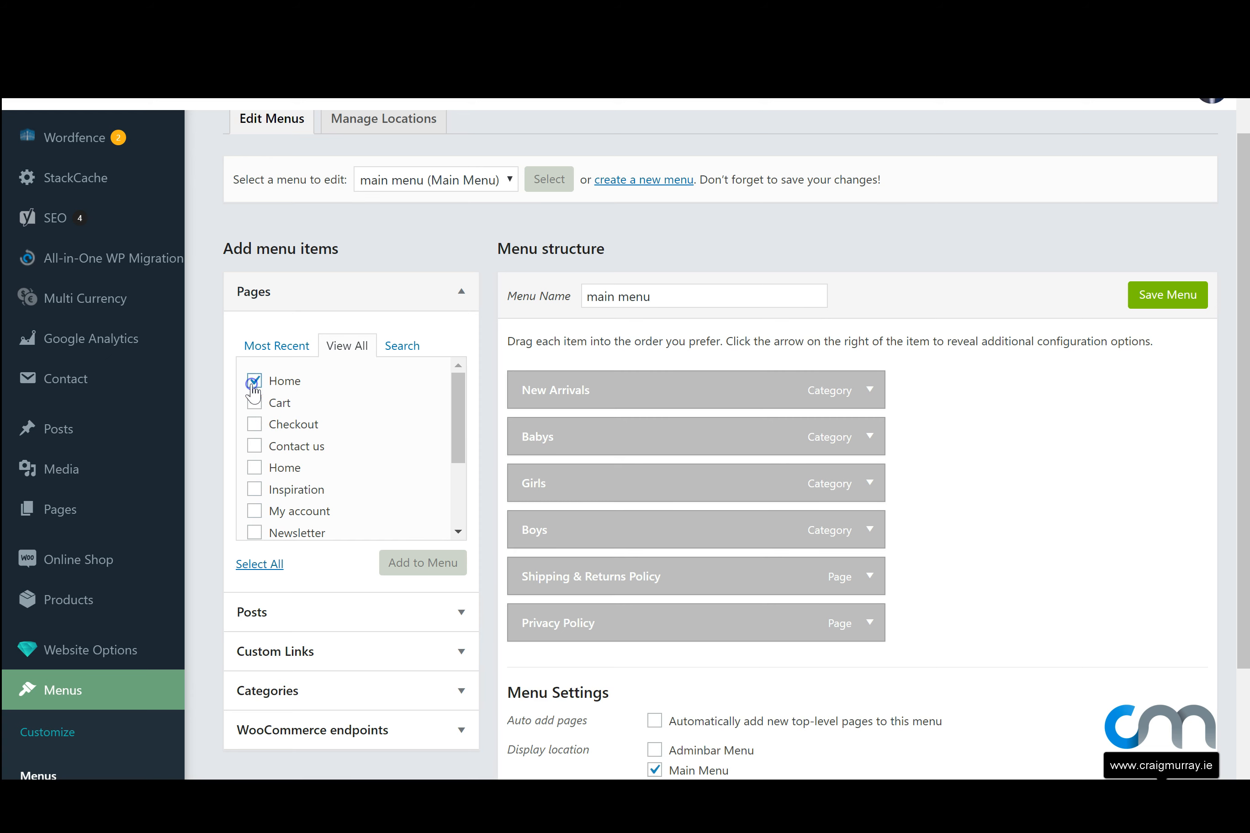
click(253, 381)
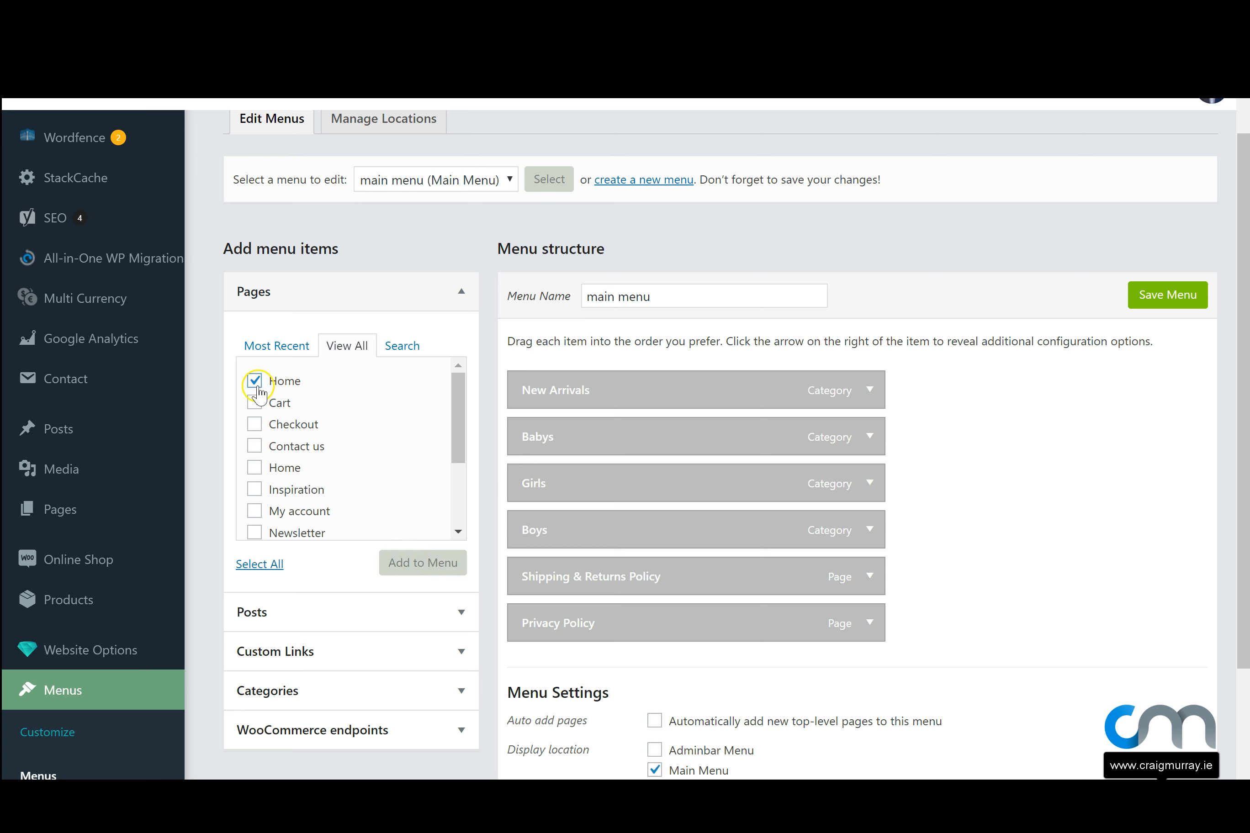
click(422, 561)
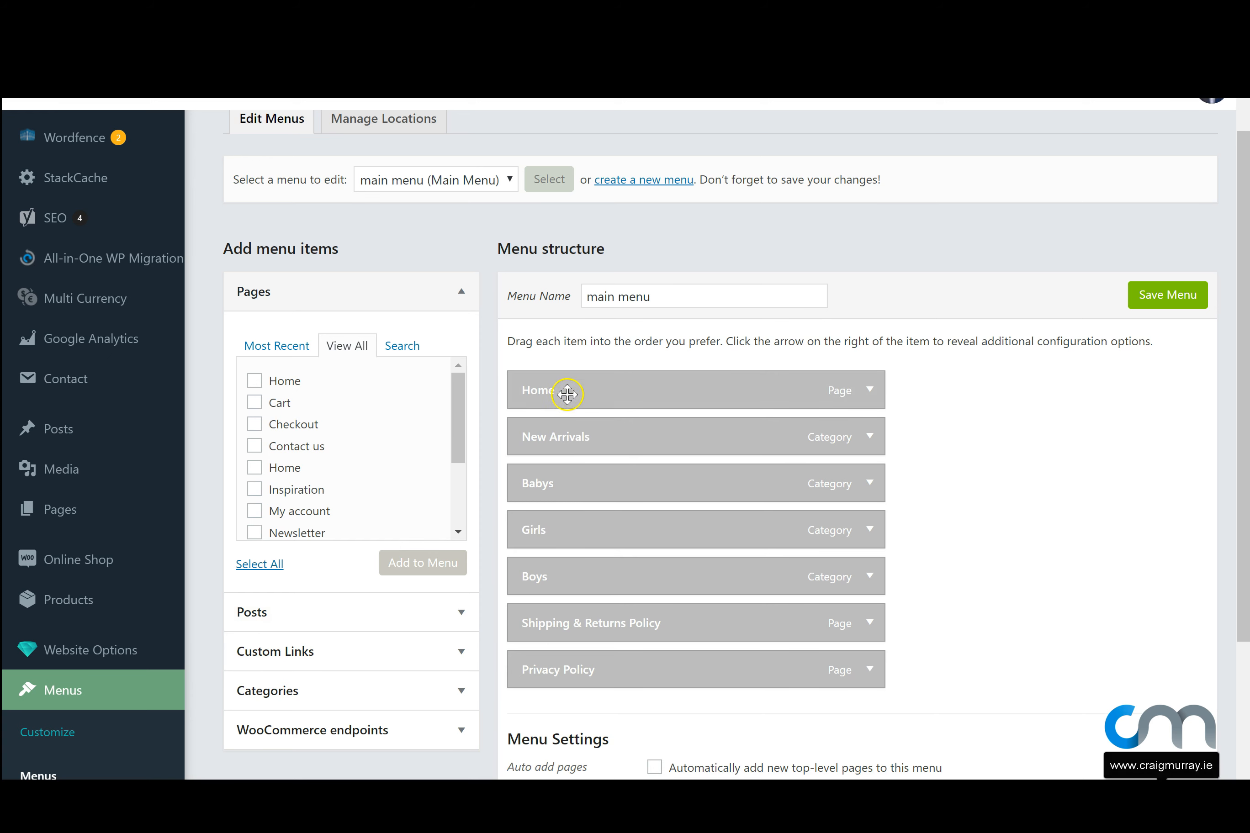
click(253, 403)
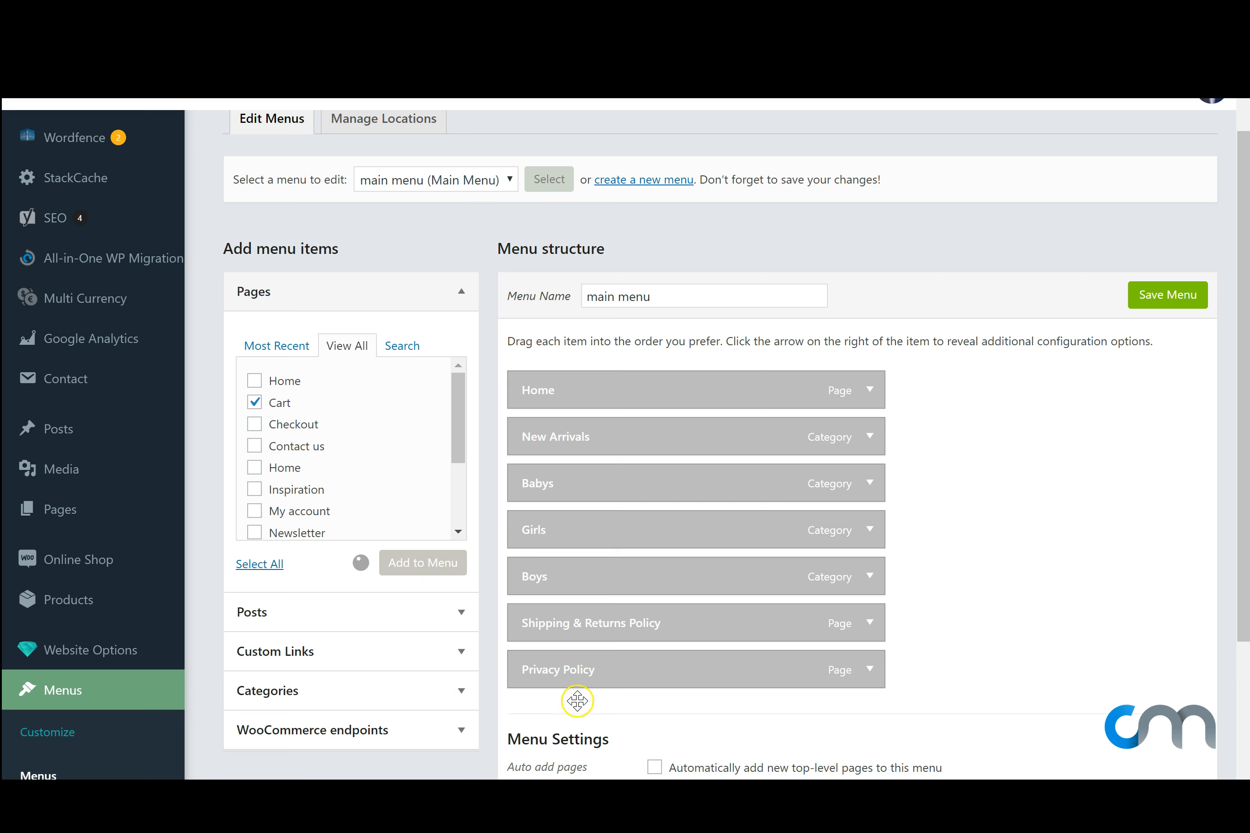
click(422, 561)
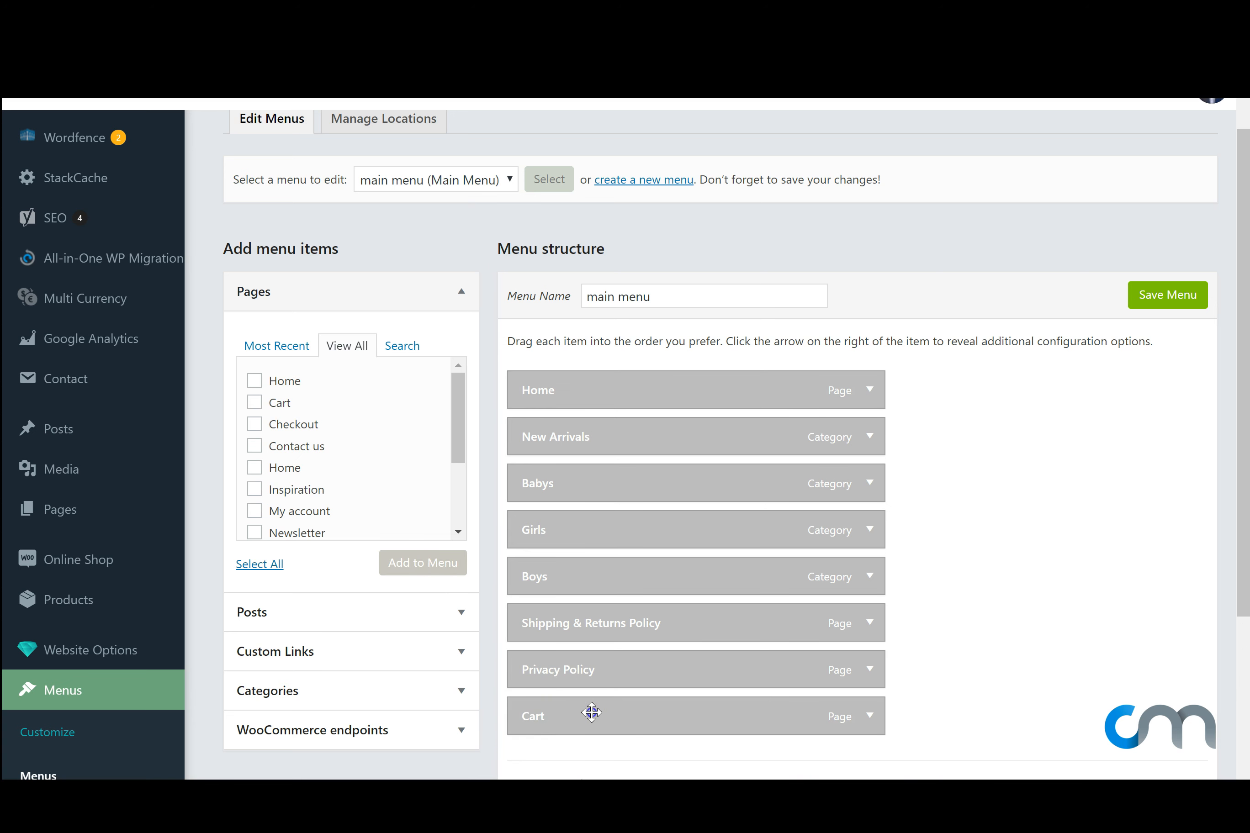
mouse_move(579, 720)
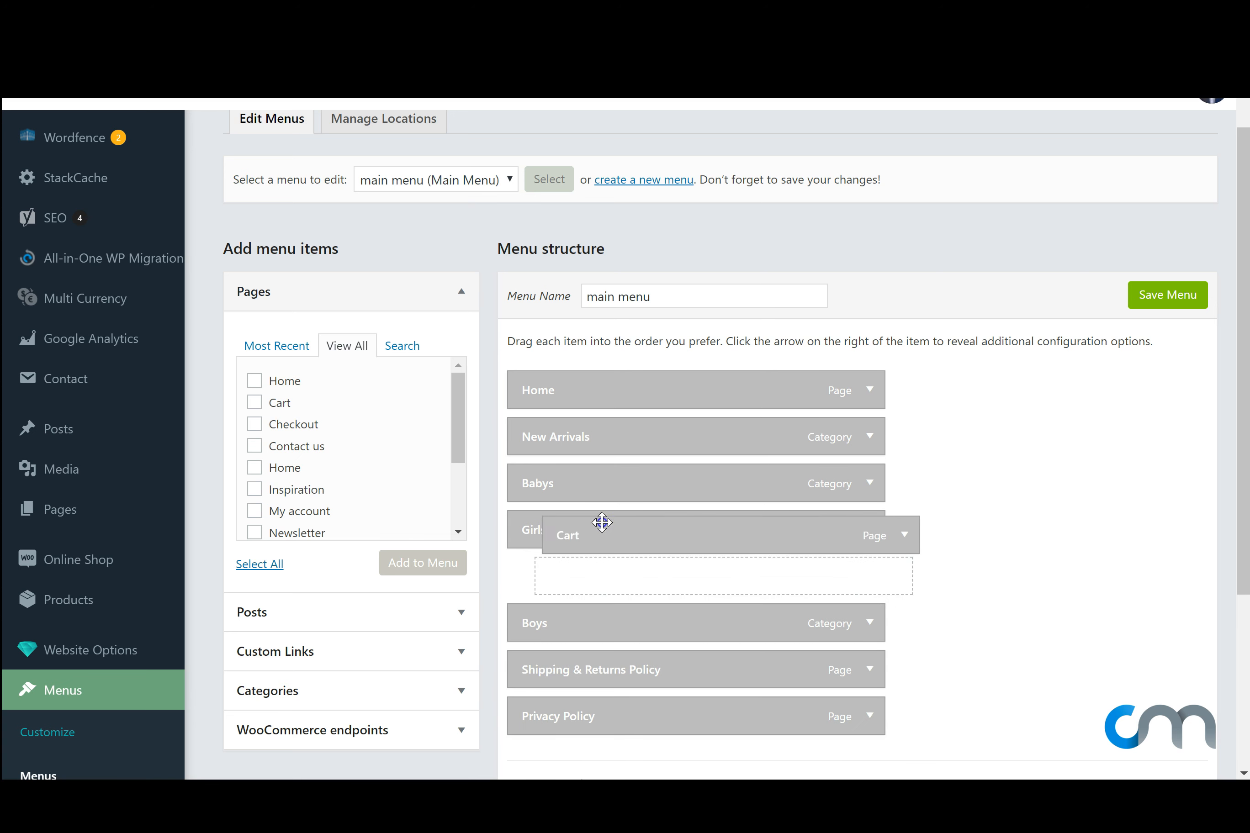
- Drag Cart under New Arrivals, Babys under Cart, and Girls under Babys as nested sub items
drag(603, 524, 575, 437)
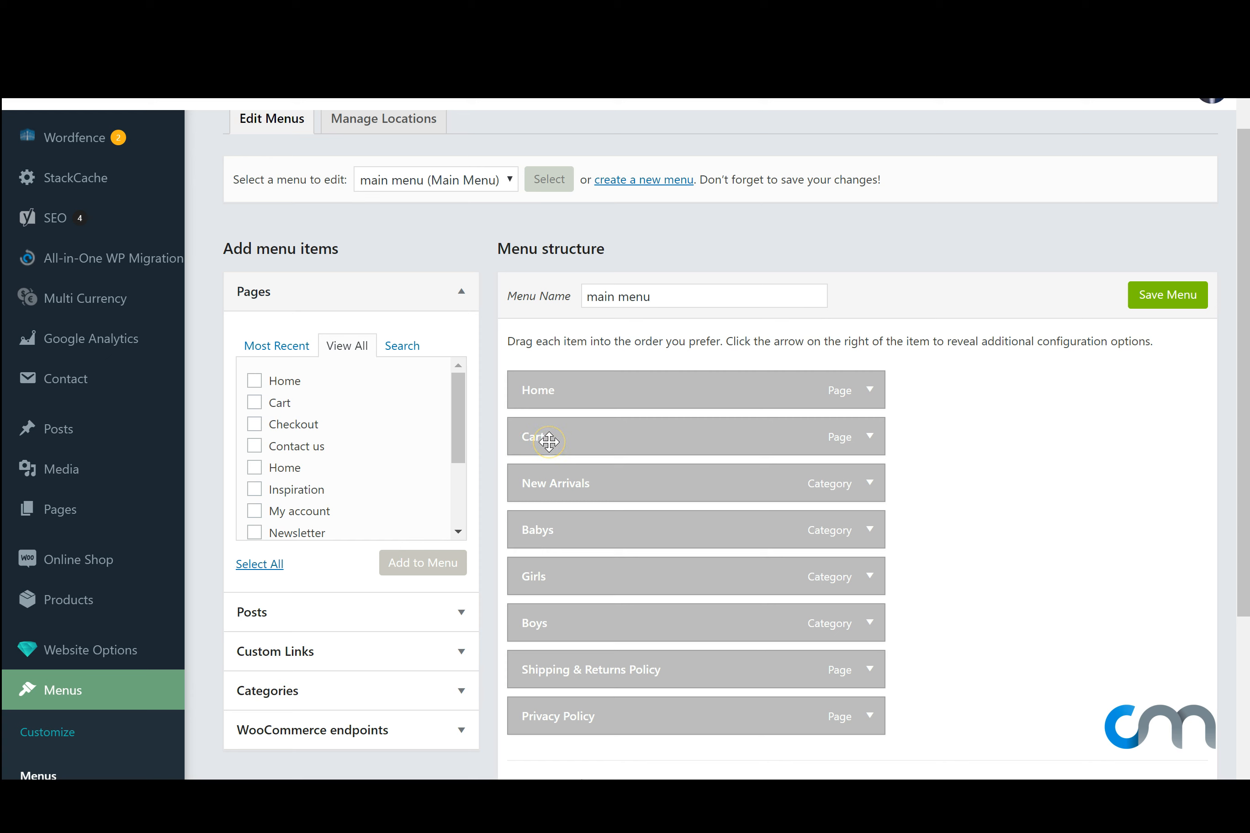
drag(548, 441, 582, 470)
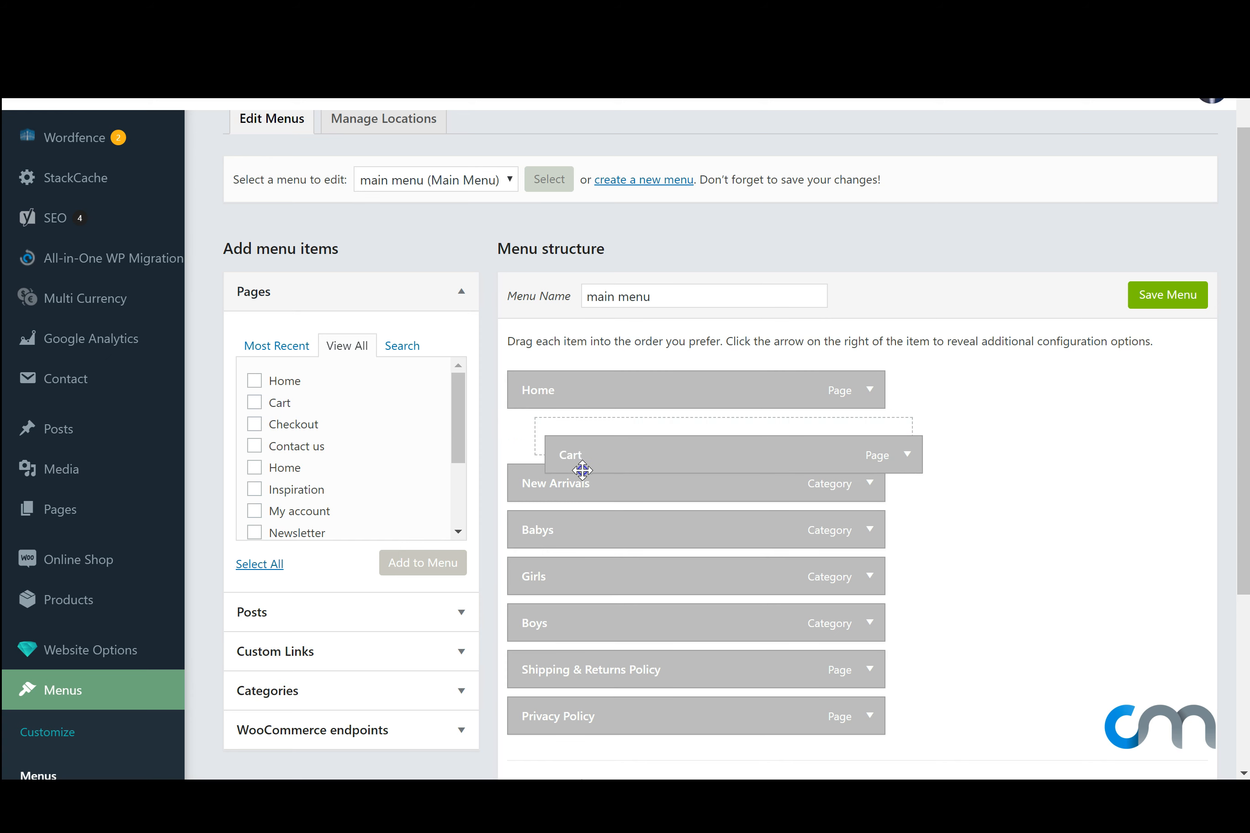
drag(569, 454, 546, 486)
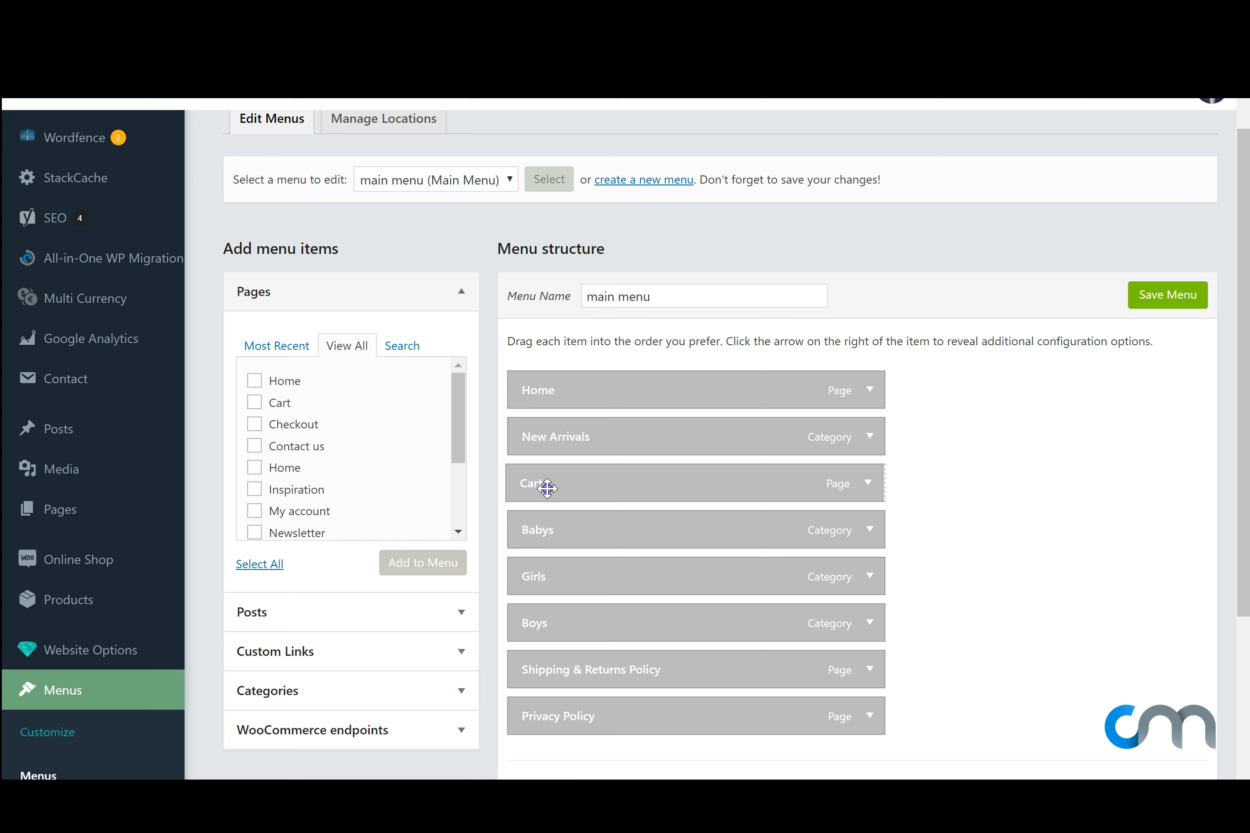
drag(546, 482, 590, 482)
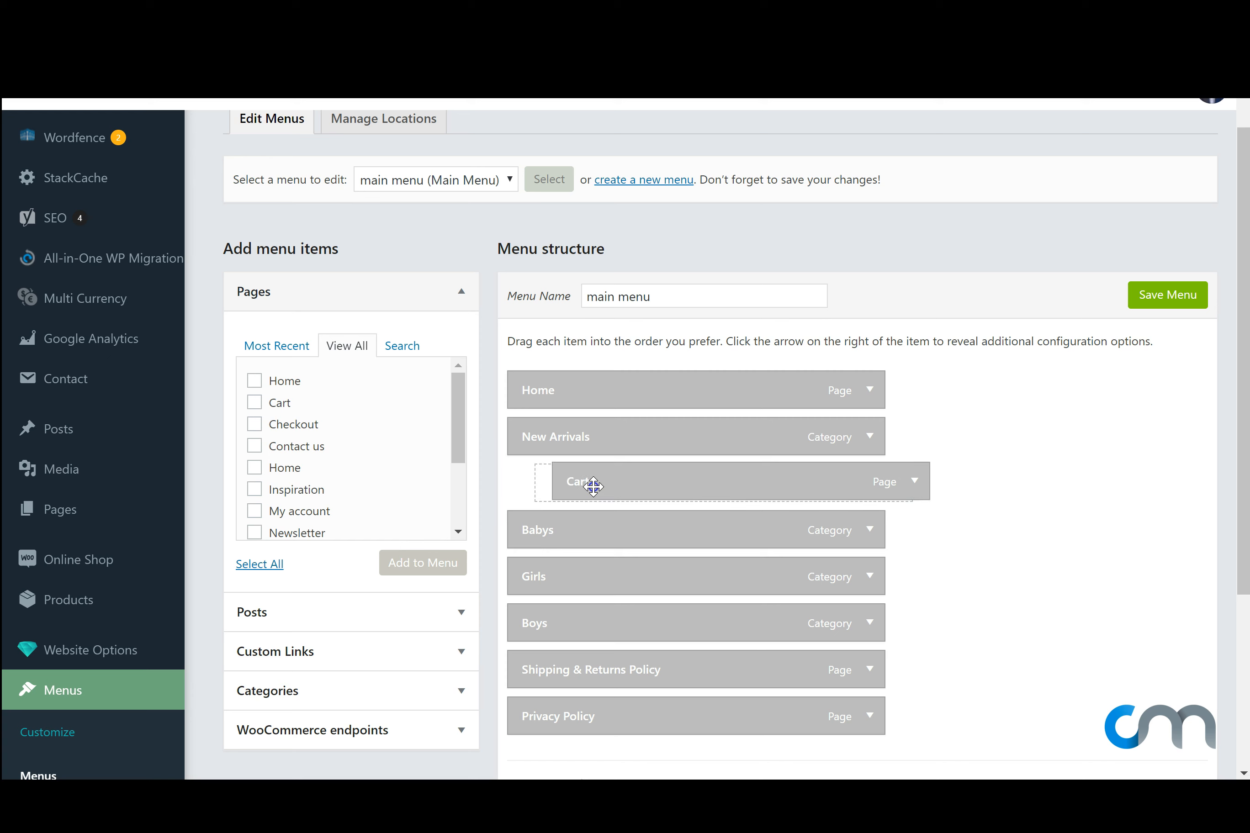
drag(593, 487, 577, 525)
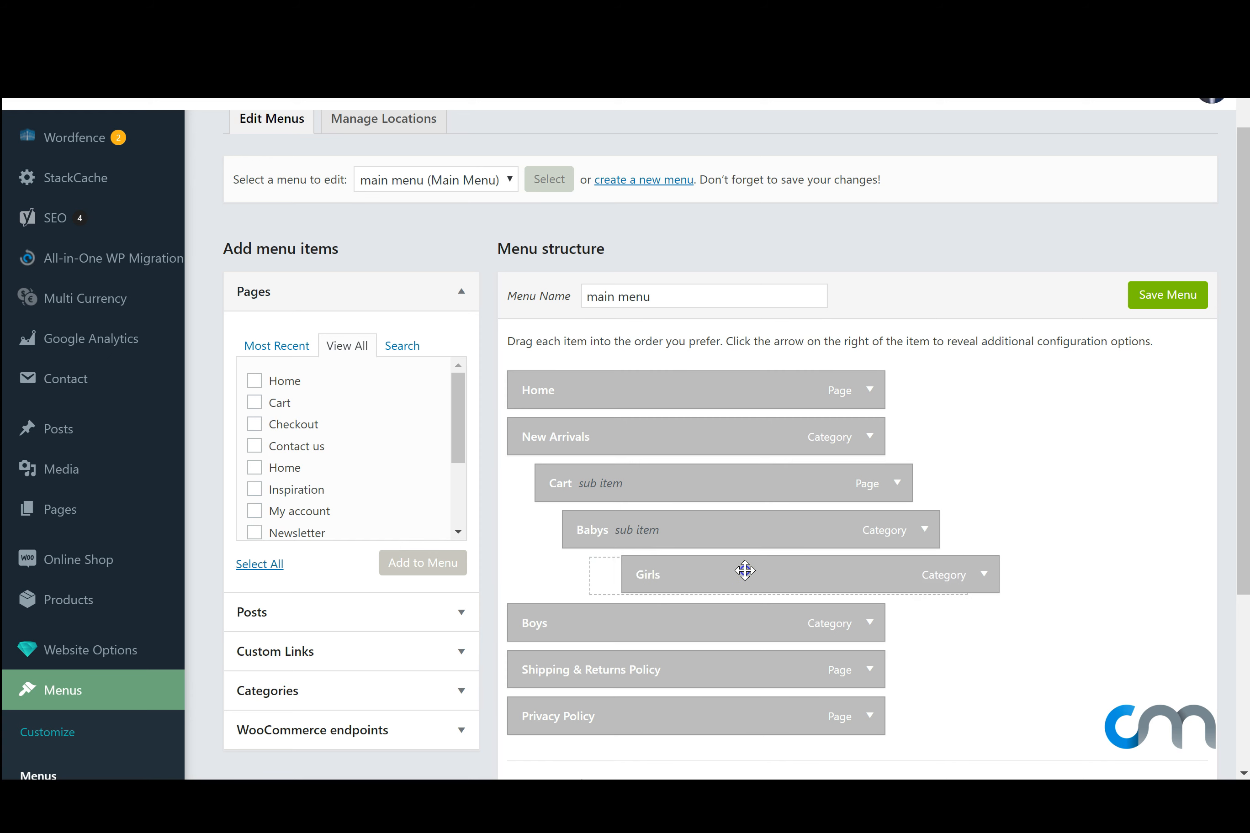
drag(746, 570, 658, 580)
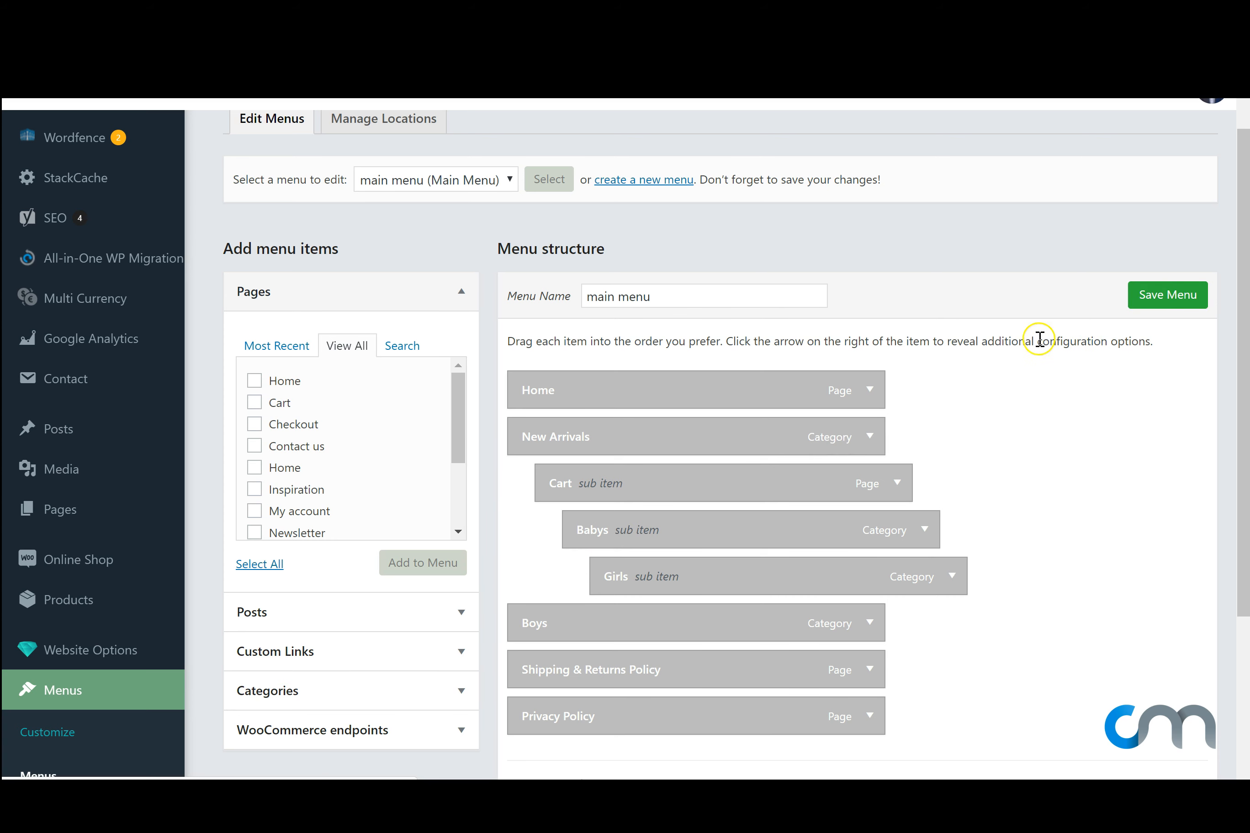
mouse_move(953, 210)
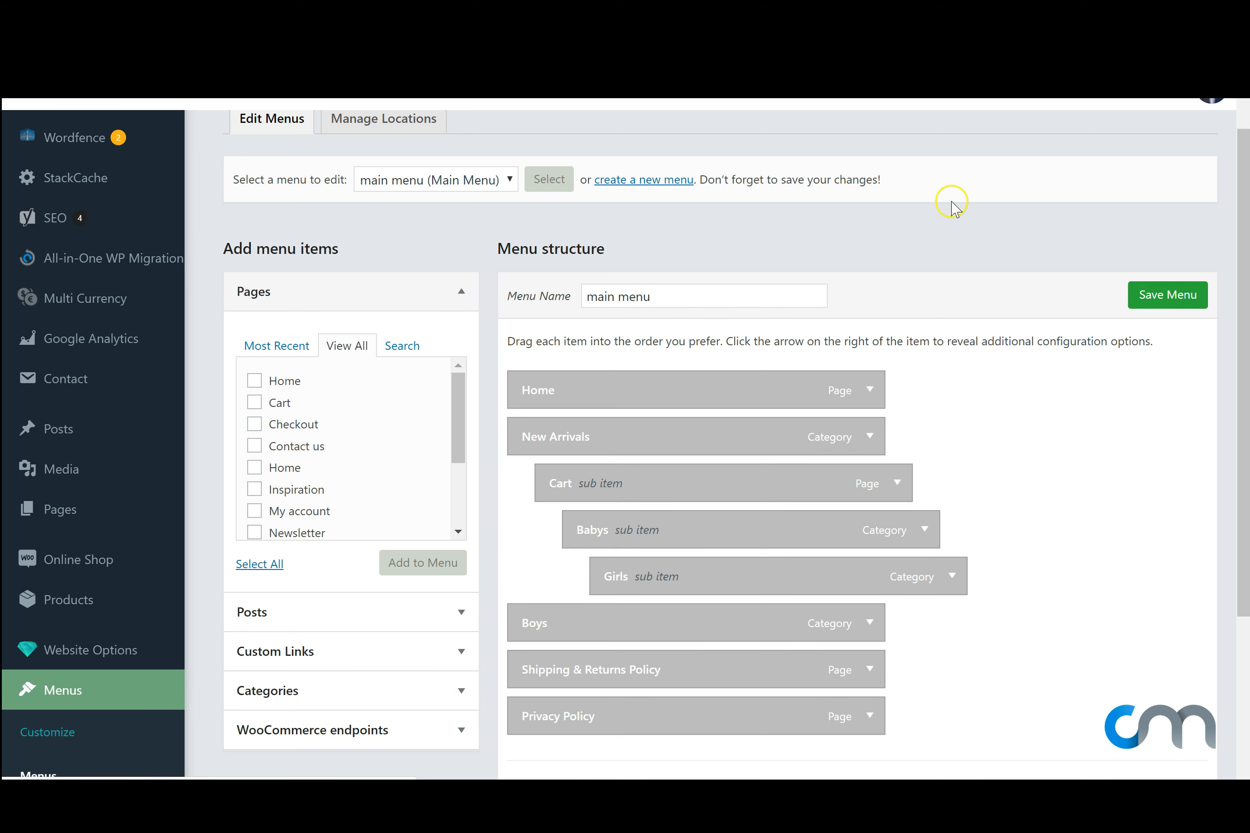
- Return Cart, Babys and Girls to top-level positions after Home and New Arrivals
click(1166, 294)
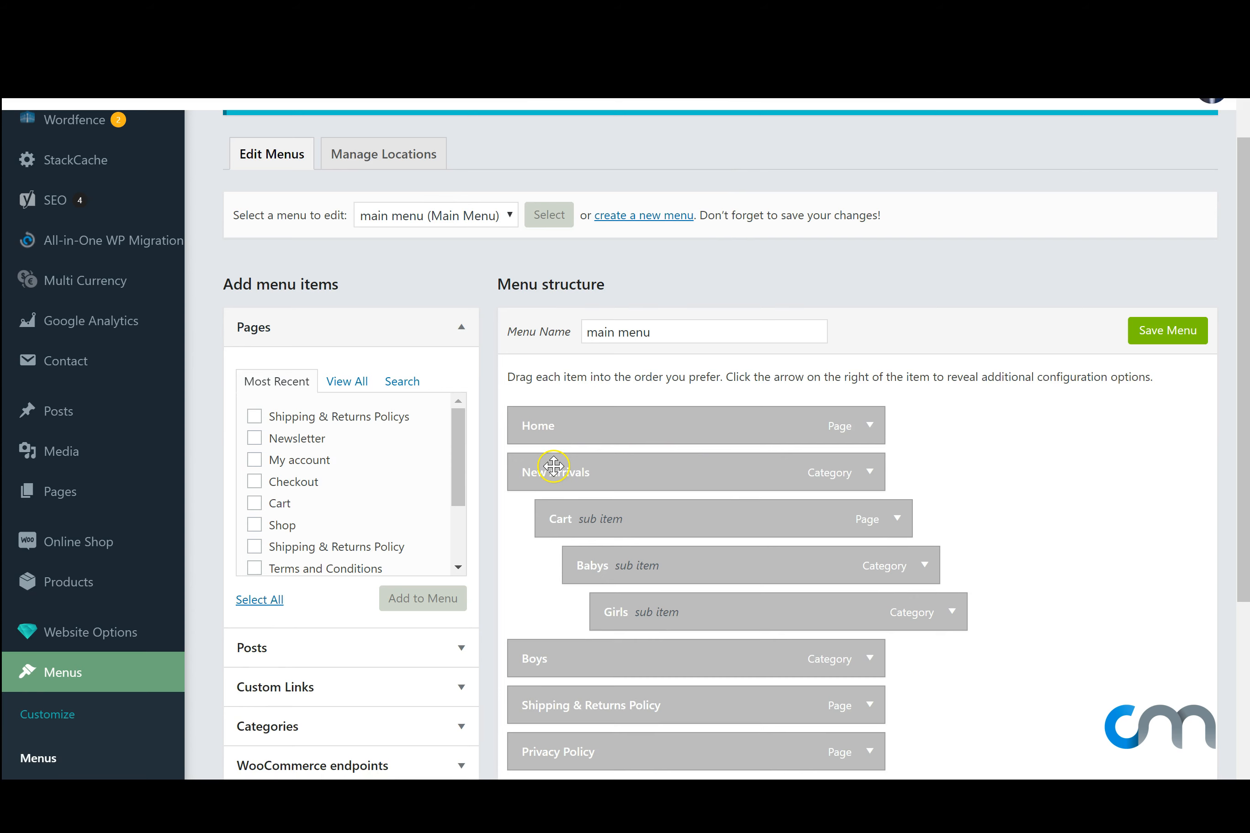
scroll(down, 3)
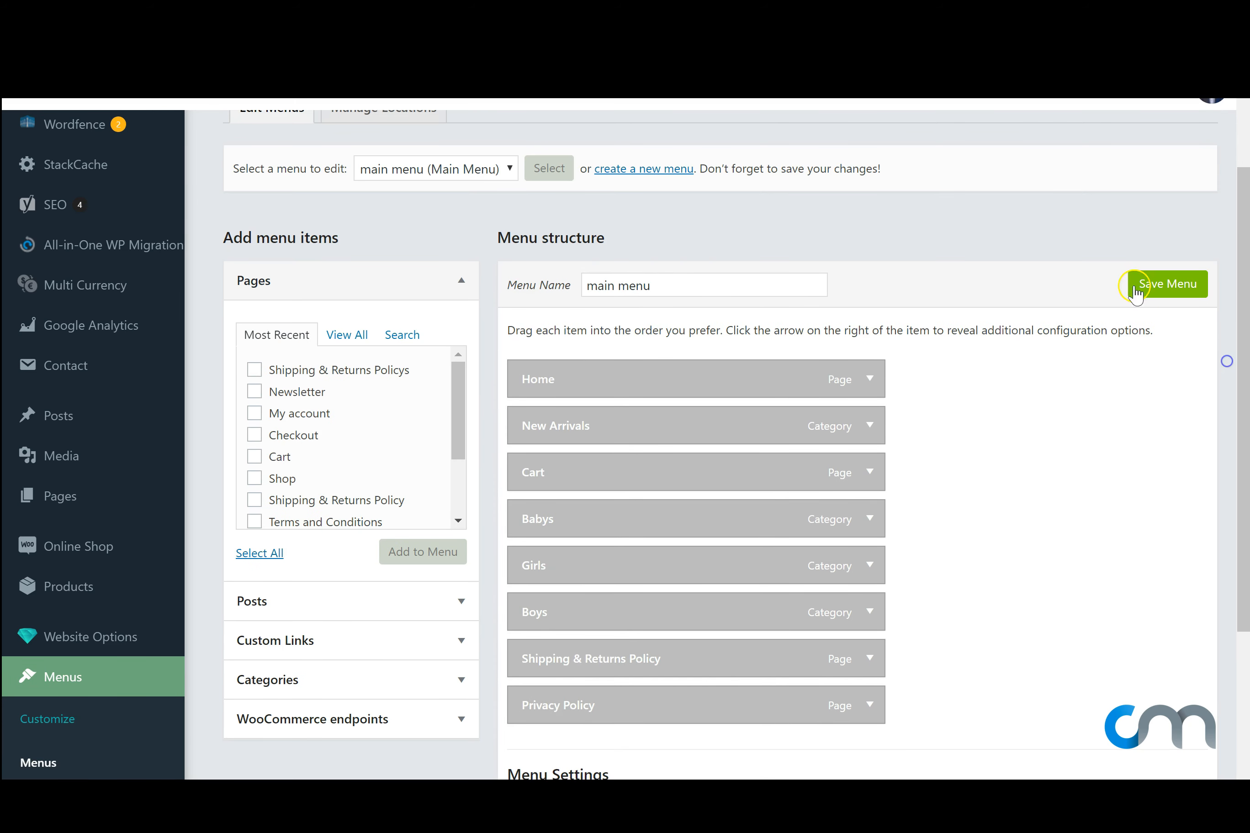
mouse_move(953, 383)
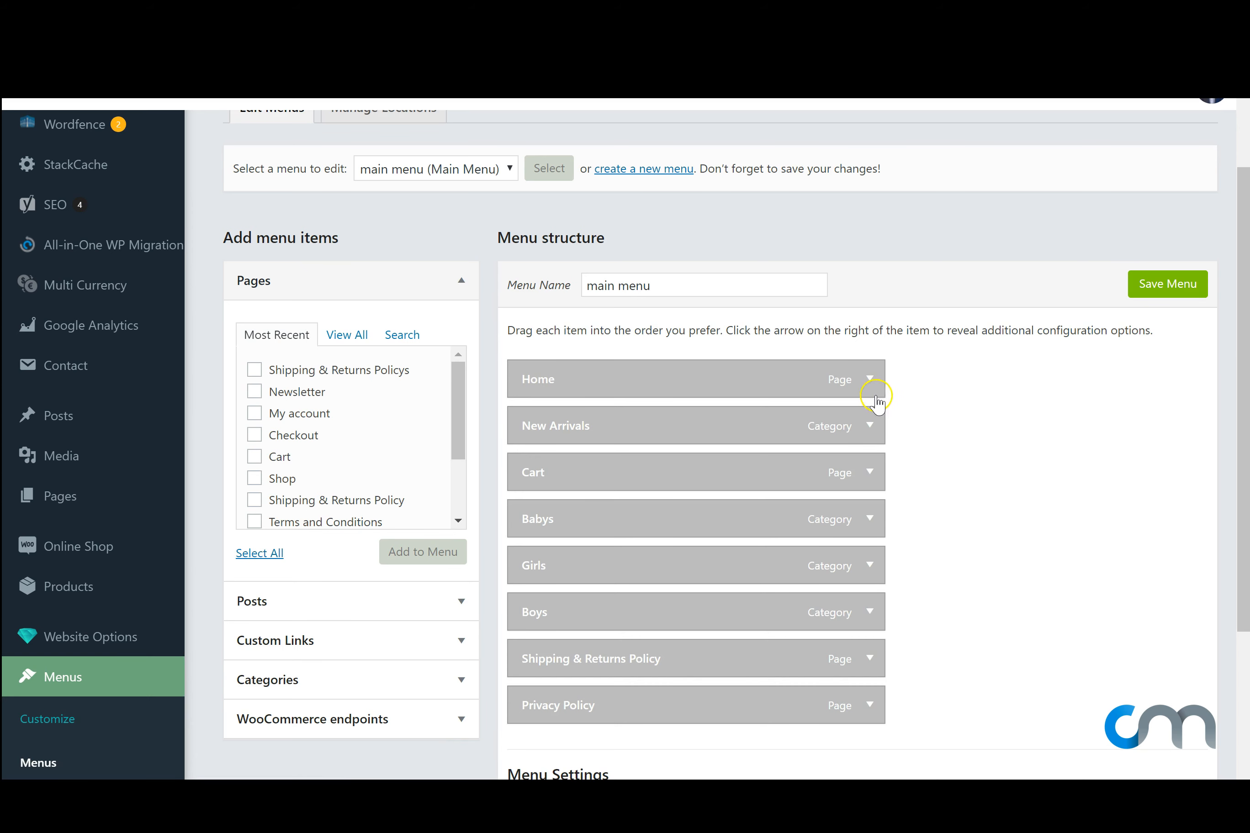
- Remove the Home and Cart items from the main menu and save it
click(870, 379)
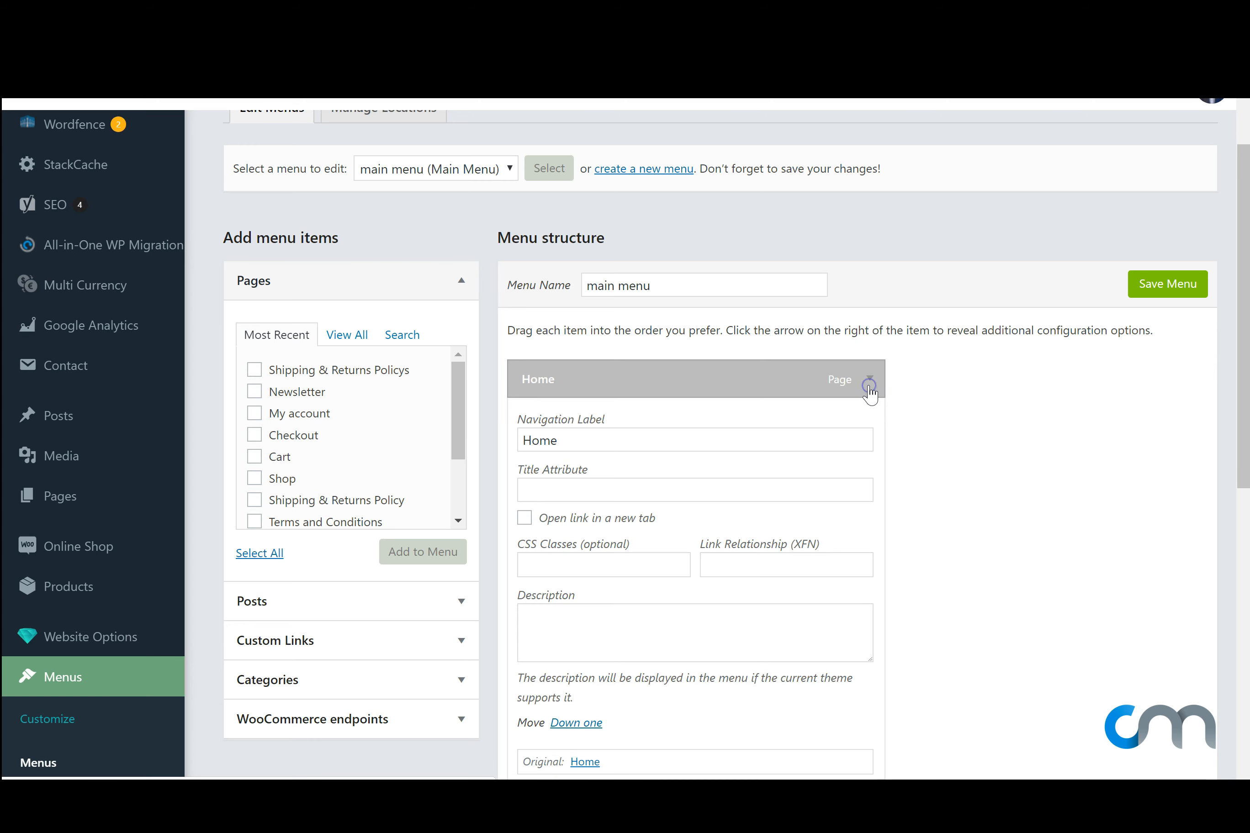
scroll(down, 3)
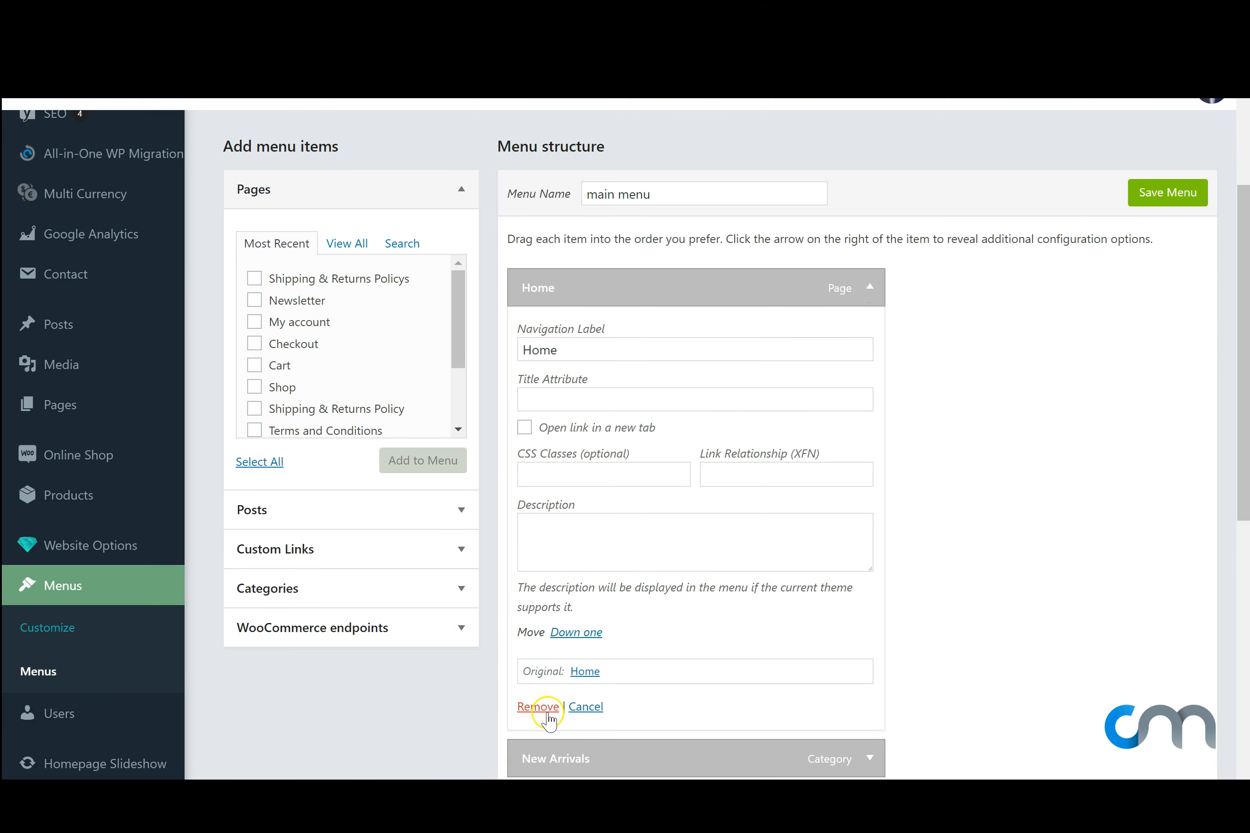
click(538, 706)
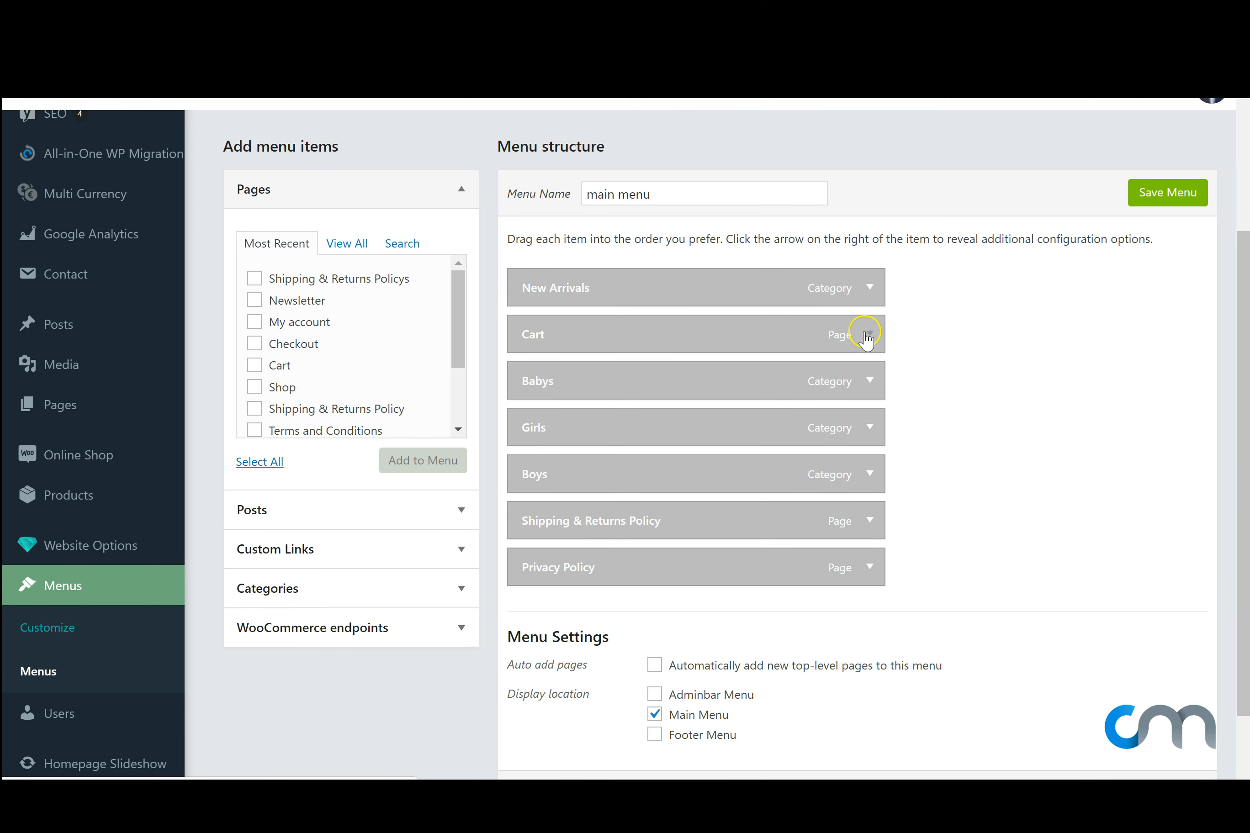
click(867, 333)
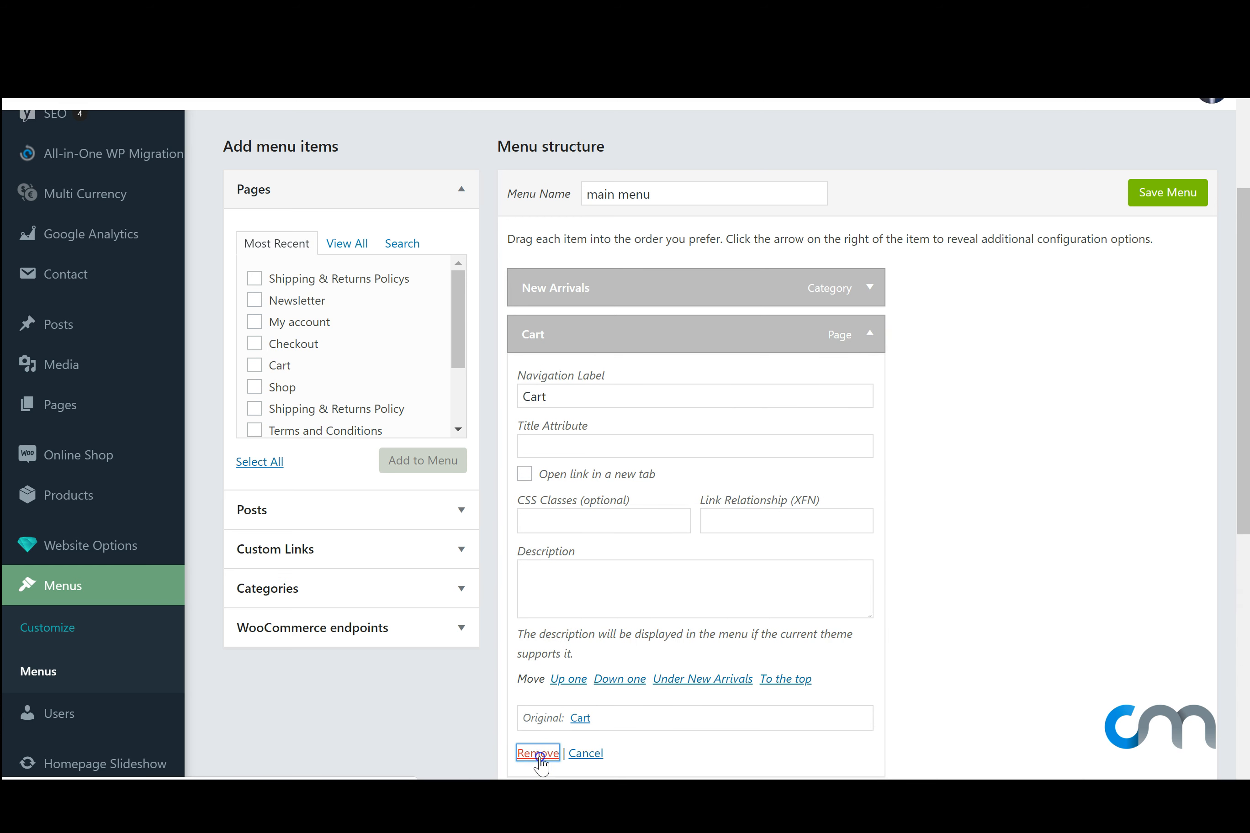
click(536, 753)
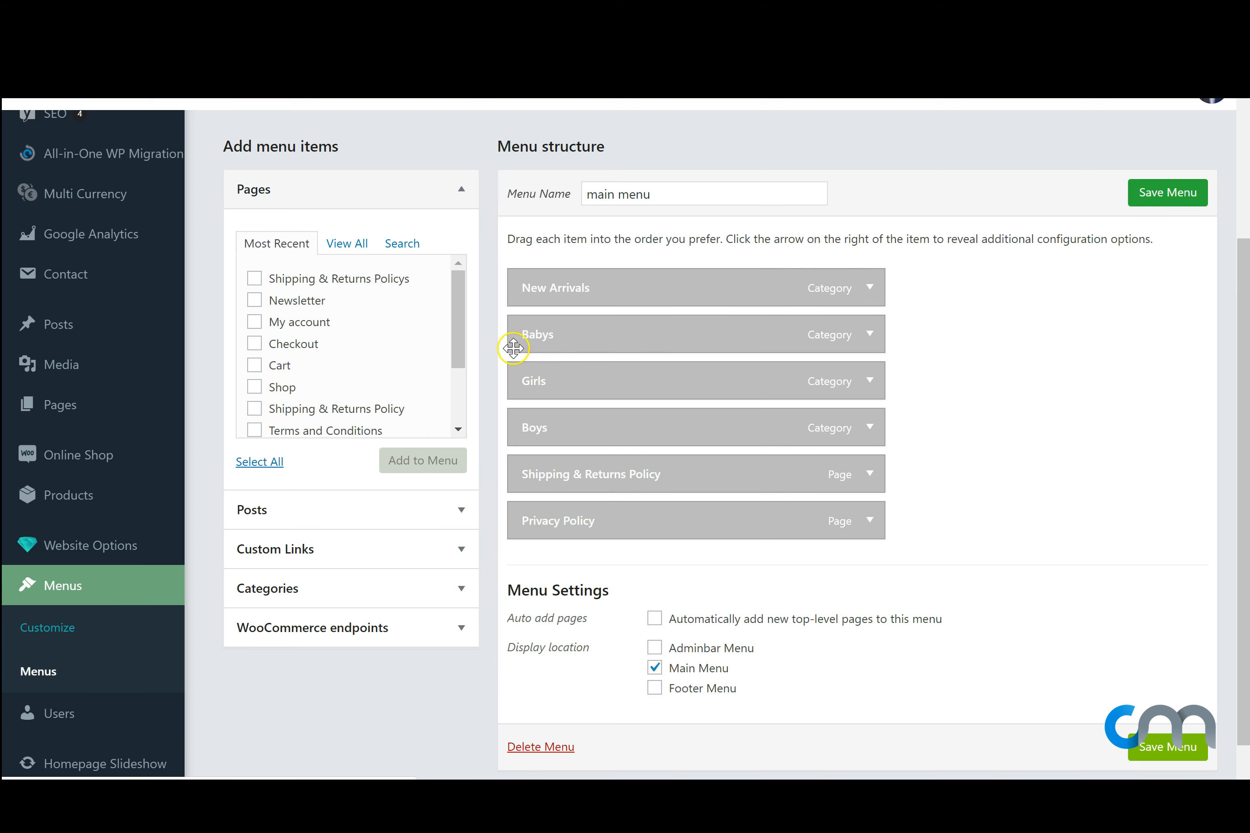
click(1166, 192)
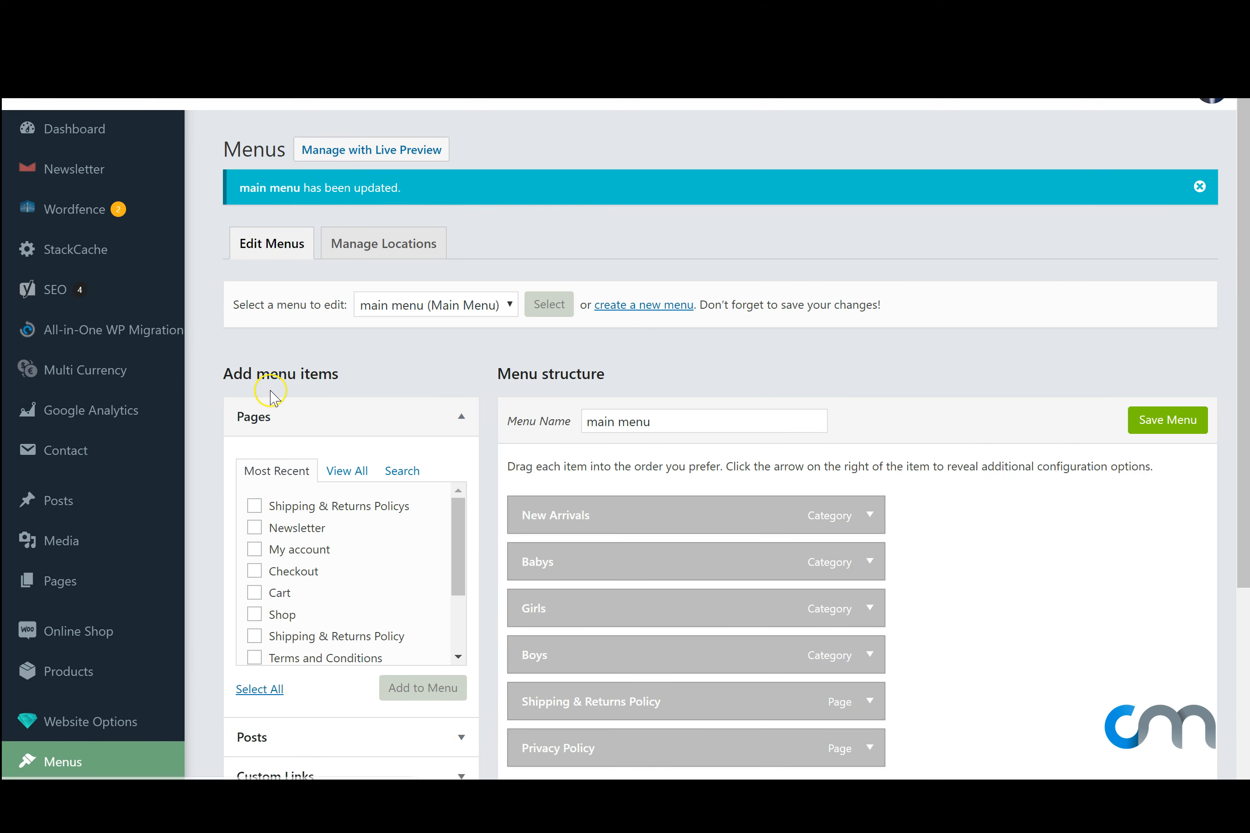
- Browse the Categories source panel, then save the main menu with no new items
scroll(down, 3)
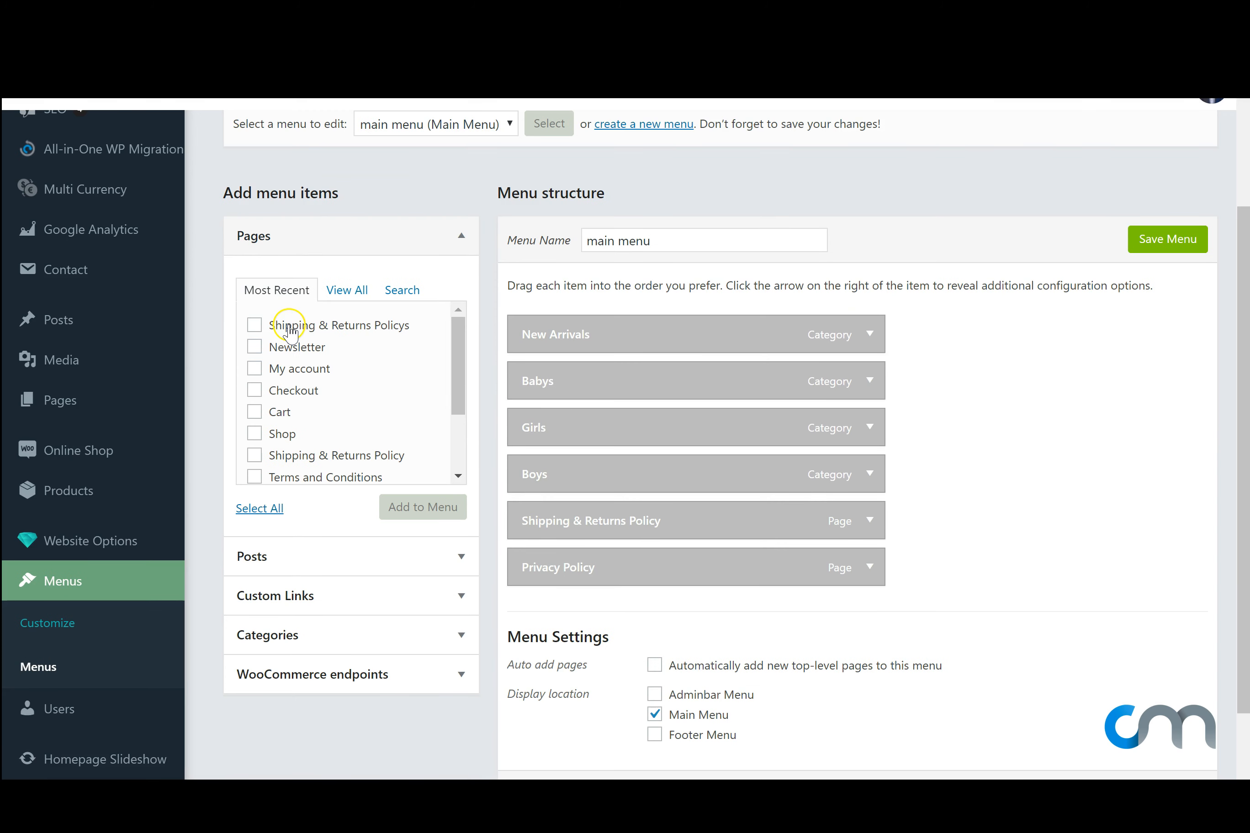
mouse_move(299, 246)
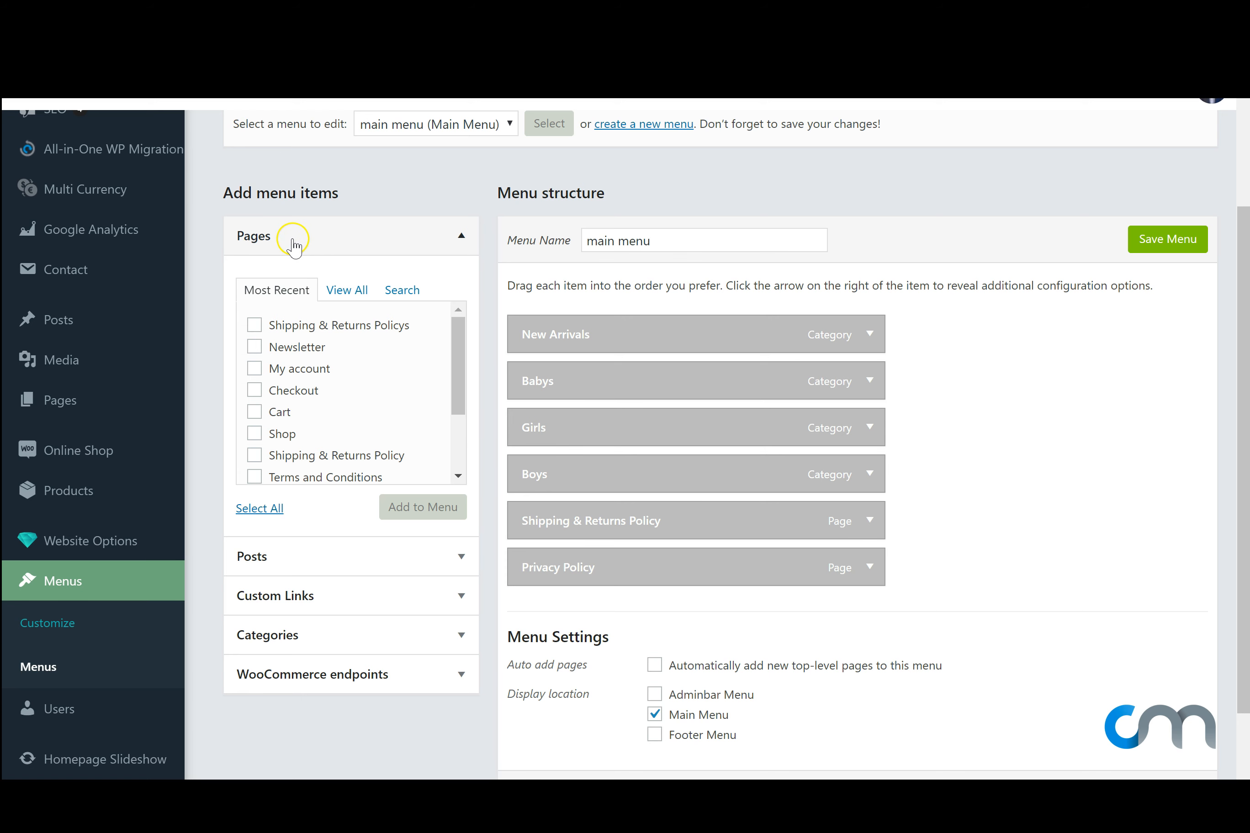
mouse_move(590, 297)
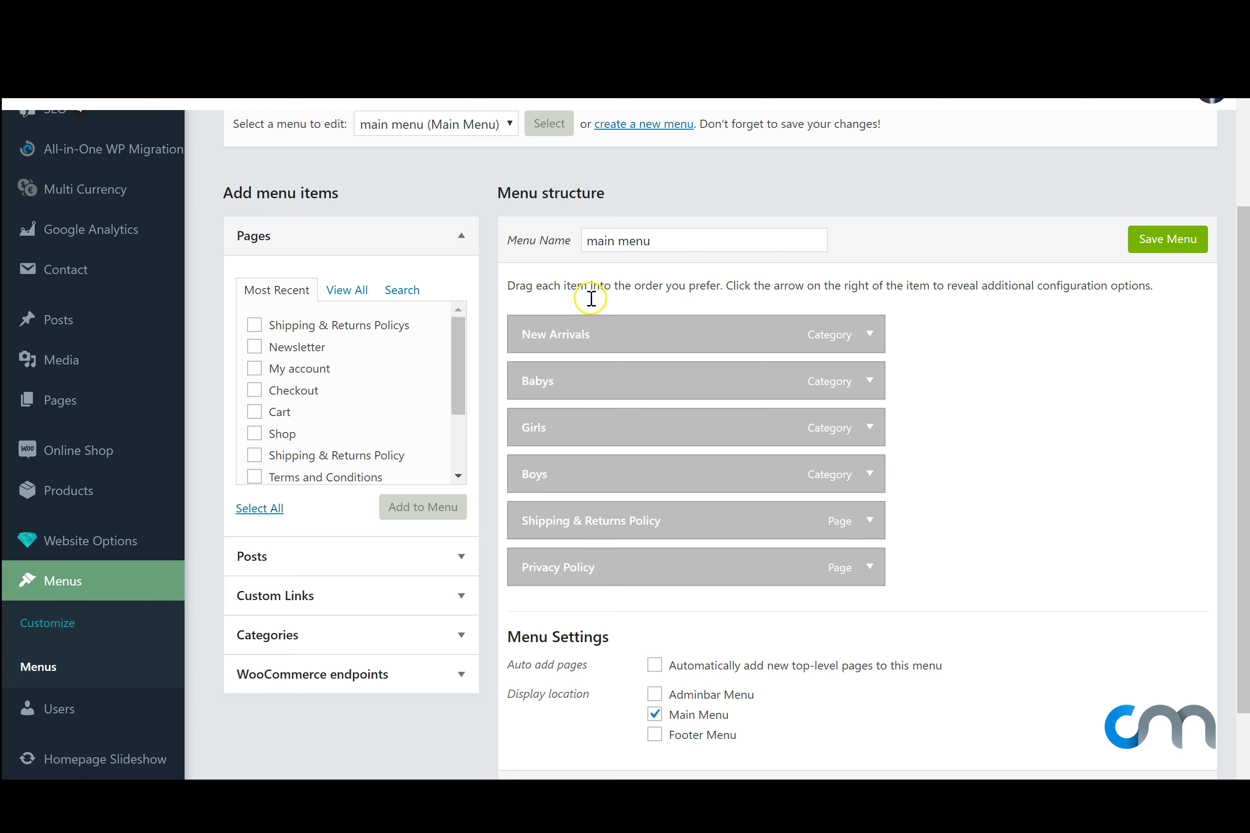
mouse_move(346, 351)
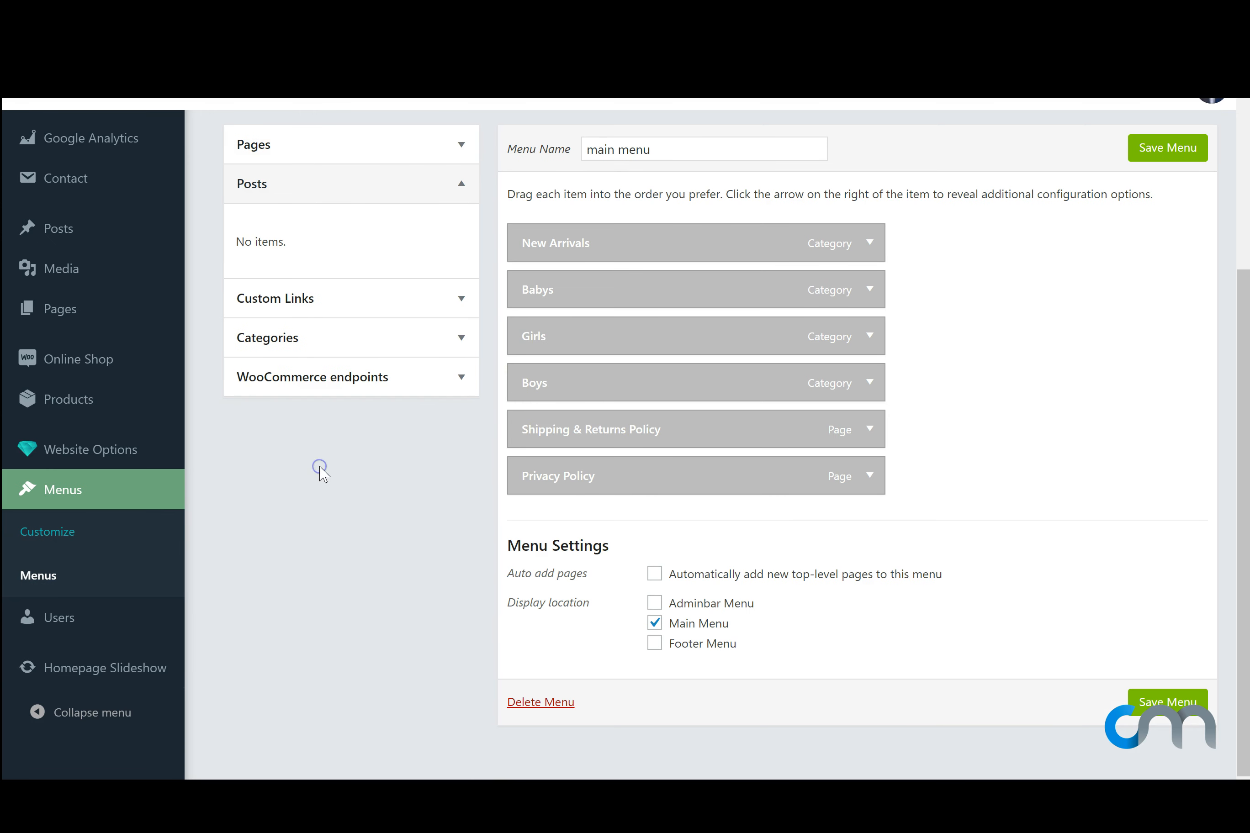
mouse_move(329, 266)
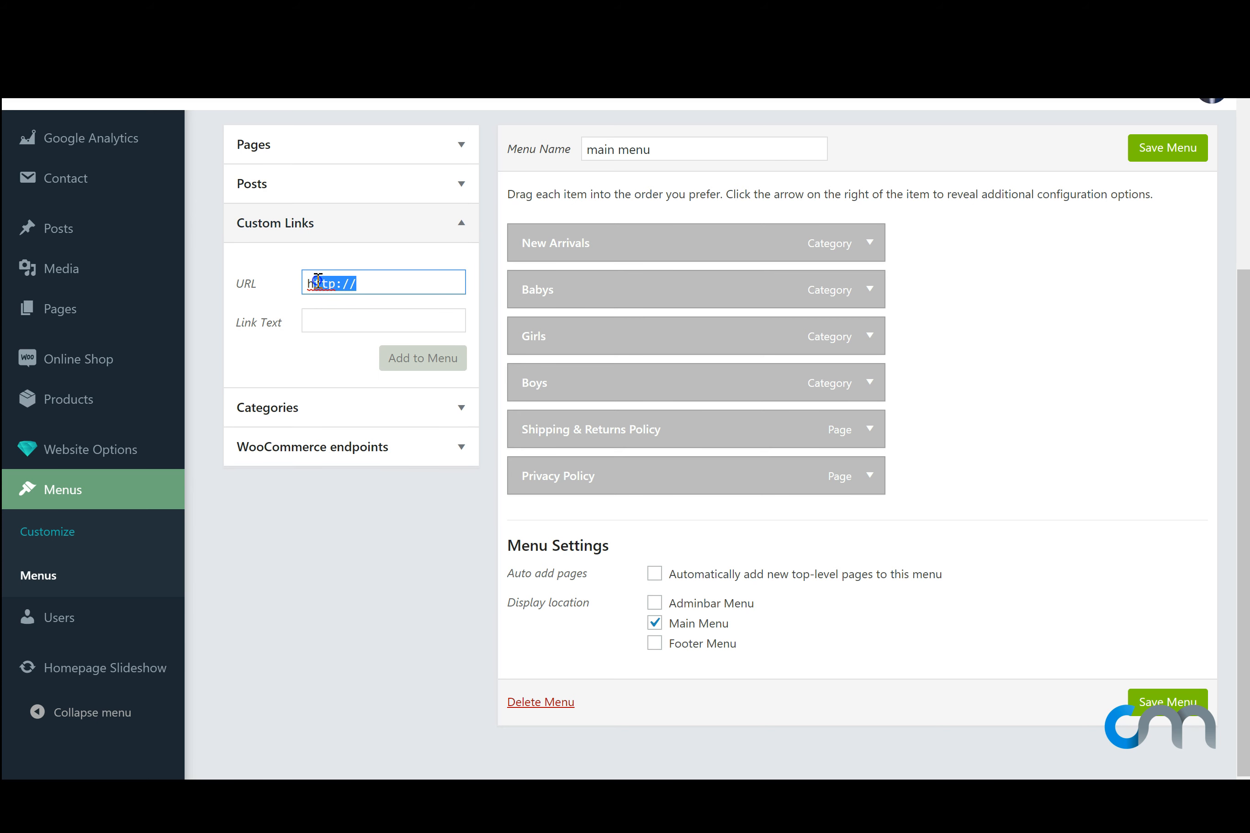
click(382, 320)
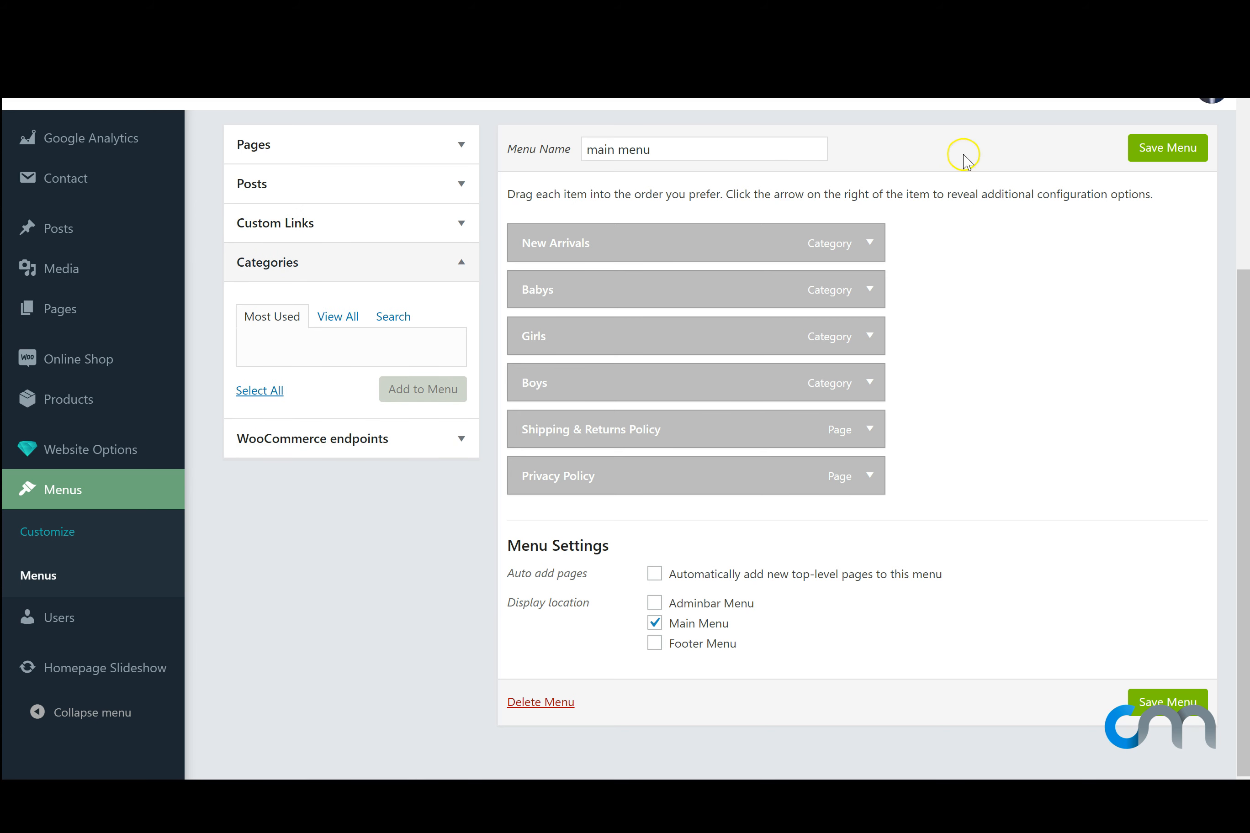
click(1165, 147)
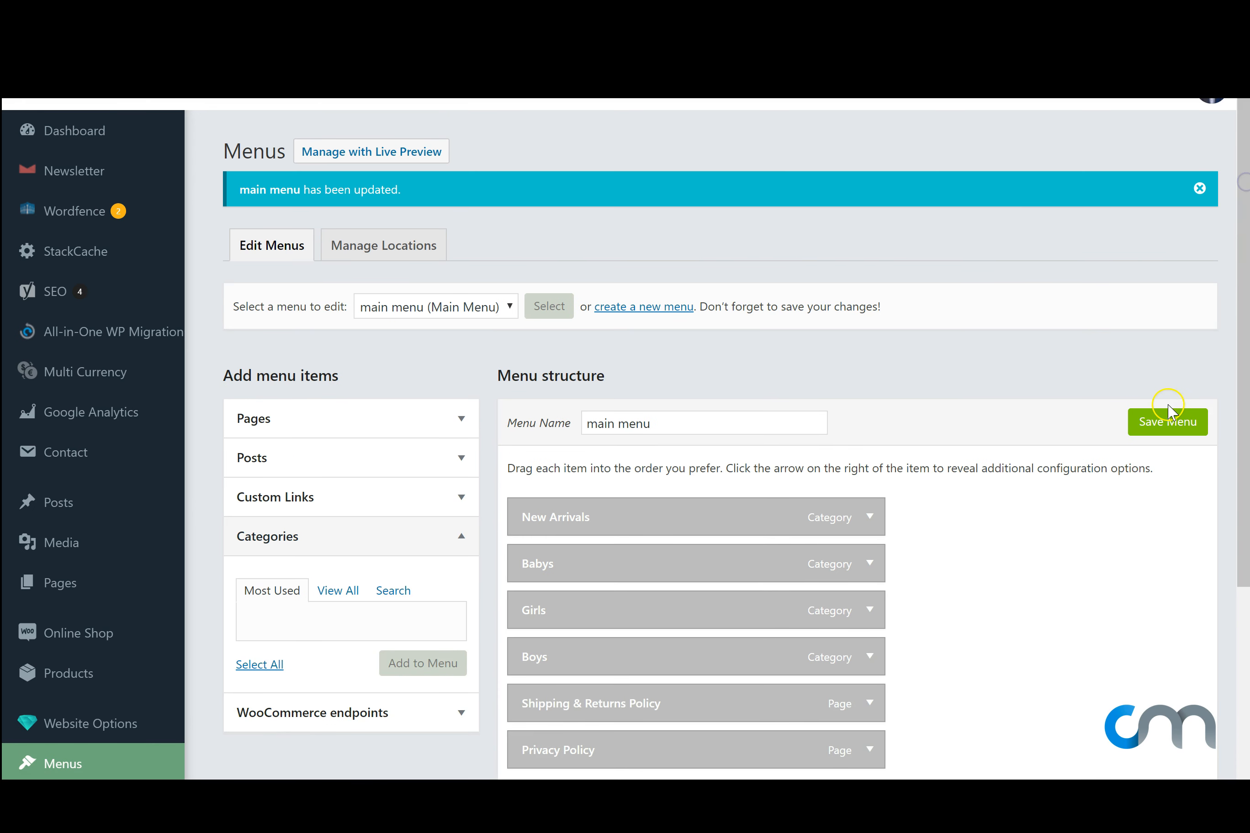